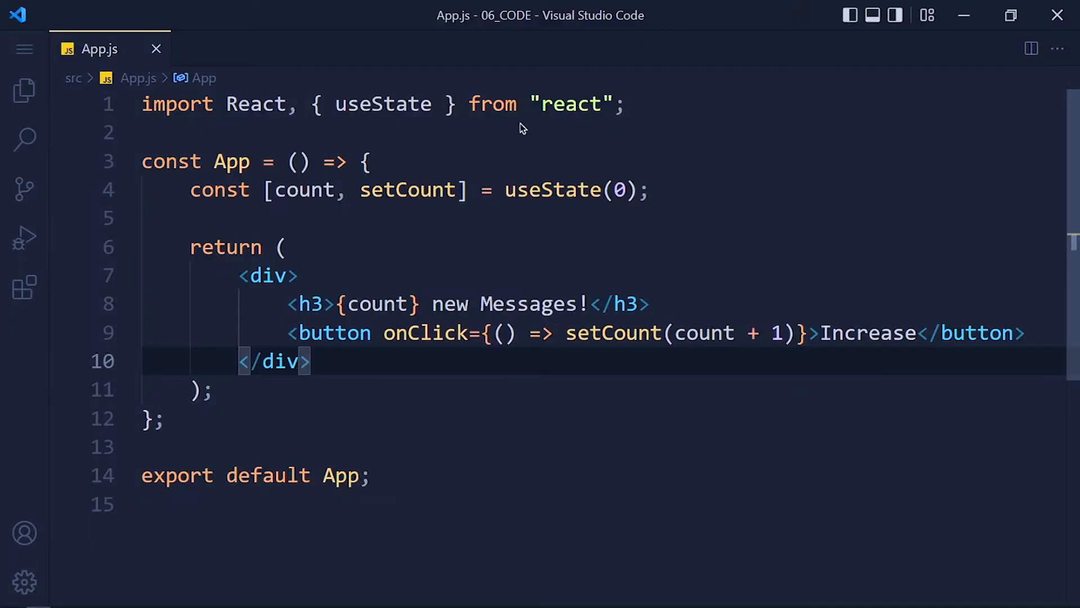
mouse_move(560, 230)
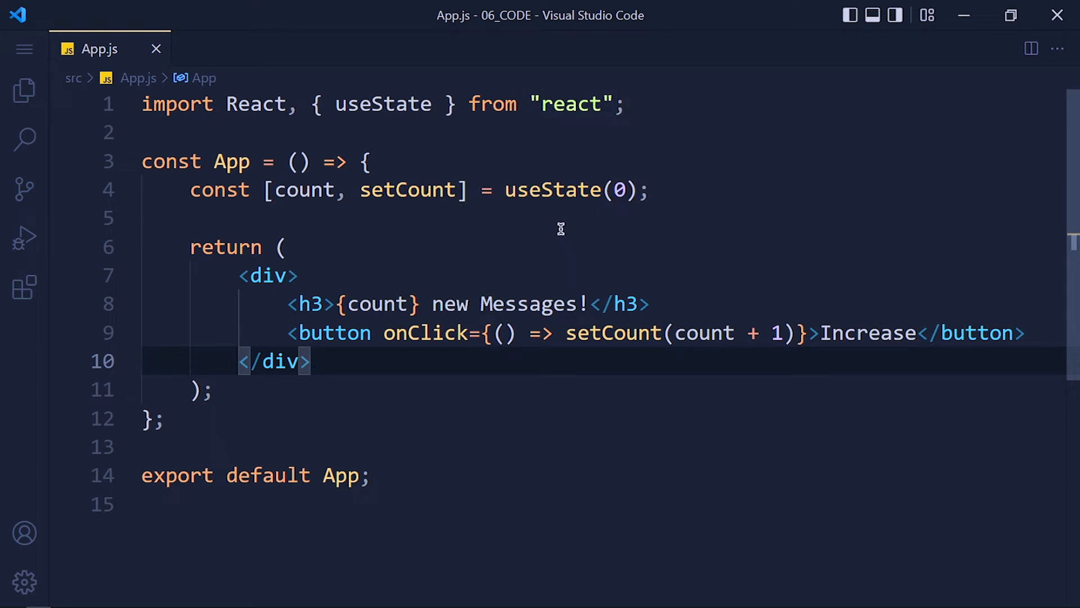
mouse_move(561, 214)
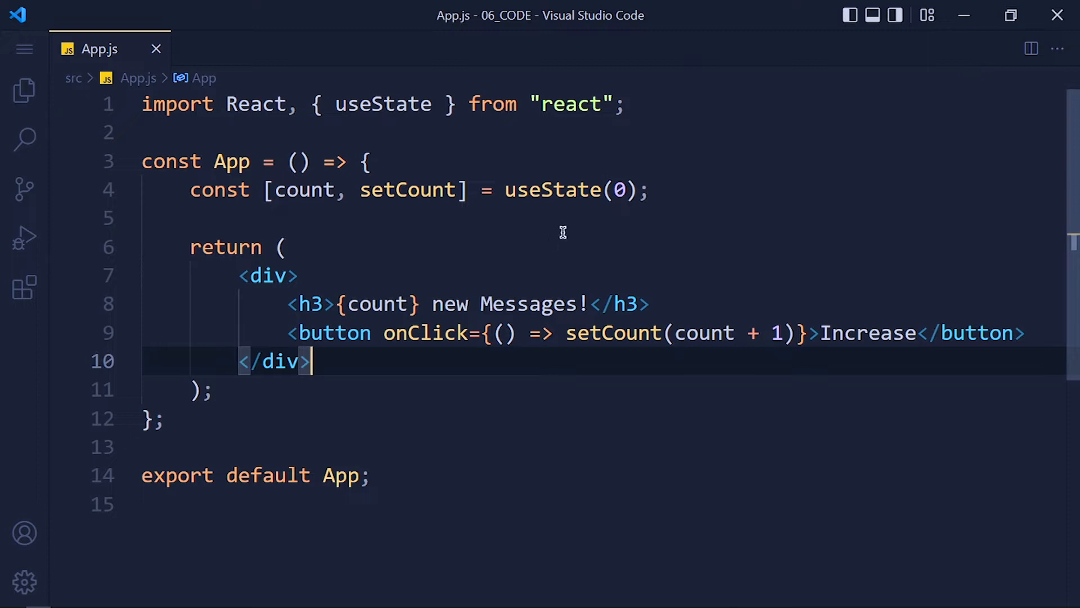
mouse_move(570, 131)
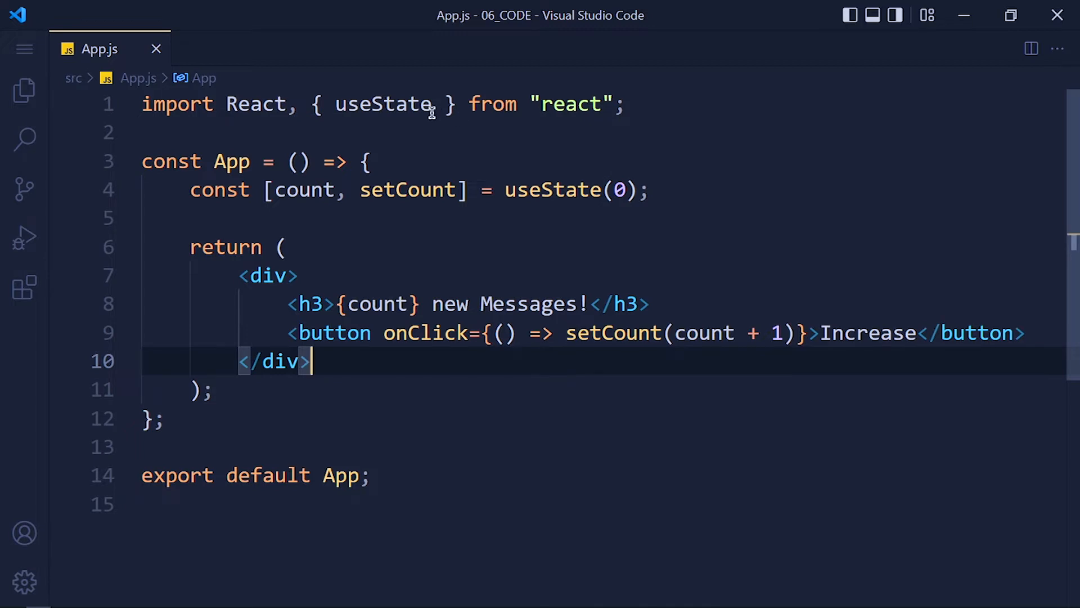
Step: Import useEffect alongside useState and add an empty useEffect call below the count state
type(",")
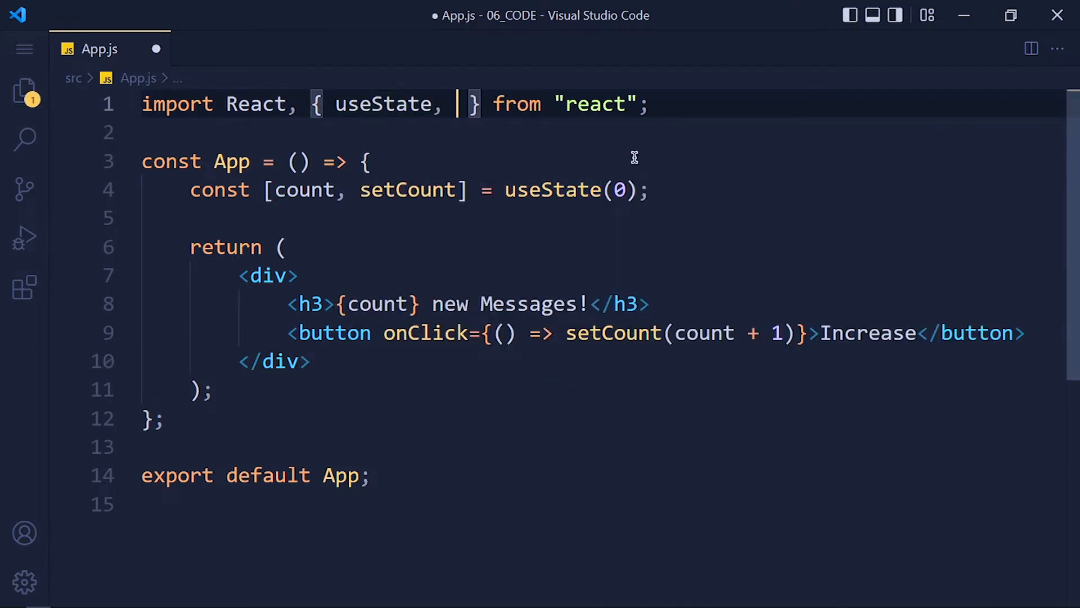
type("useEffect")
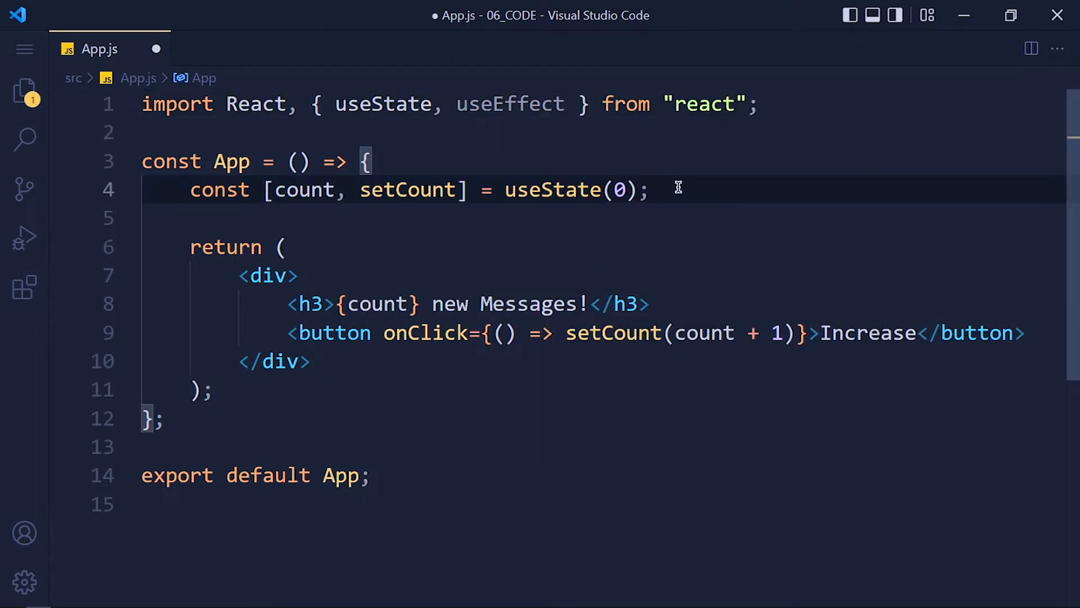
type("useEffect()")
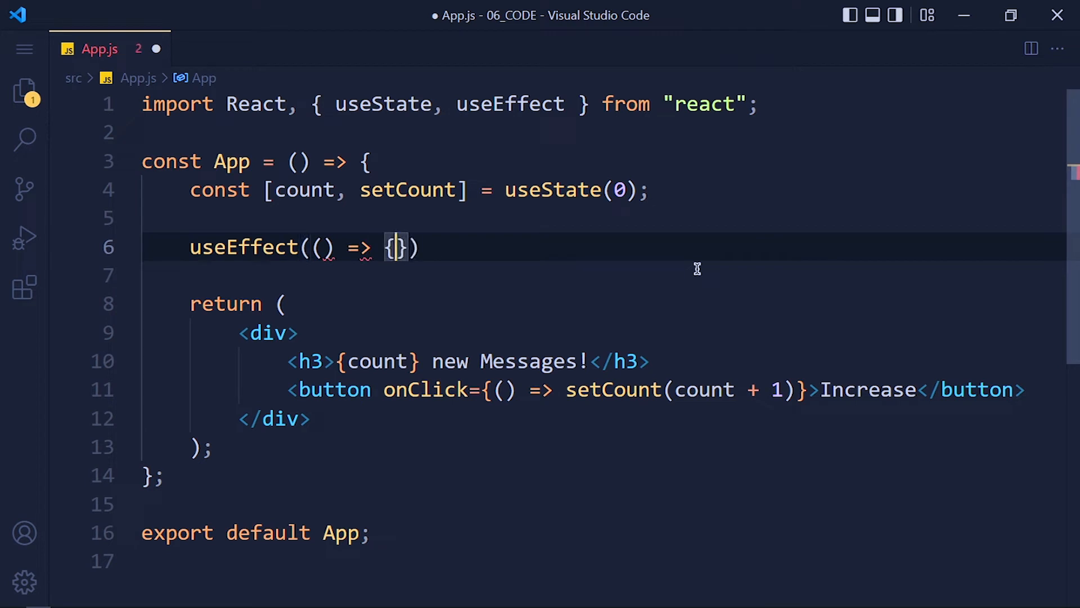
Step: Inside the effect, set document.title to `${count} new messages!`
key("Enter")
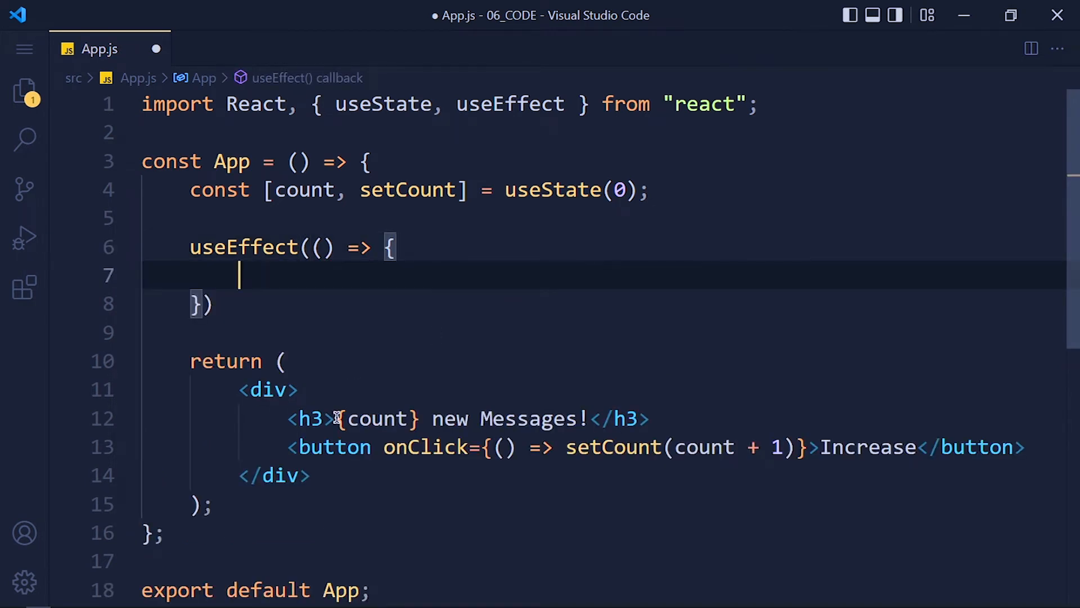
left_click_drag(337, 418, 587, 418)
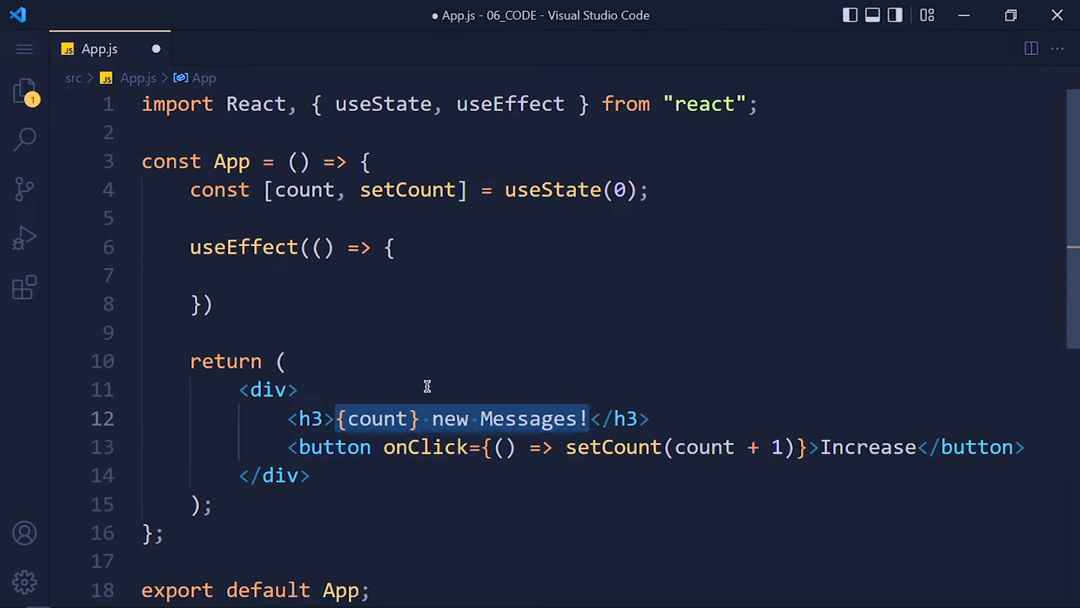
type("document")
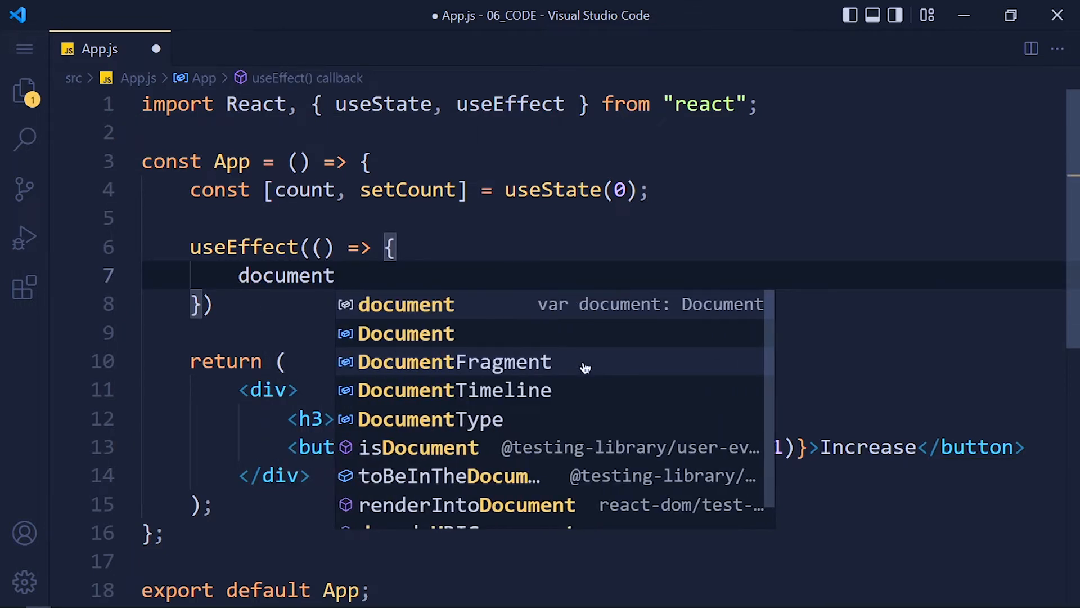
type(".title")
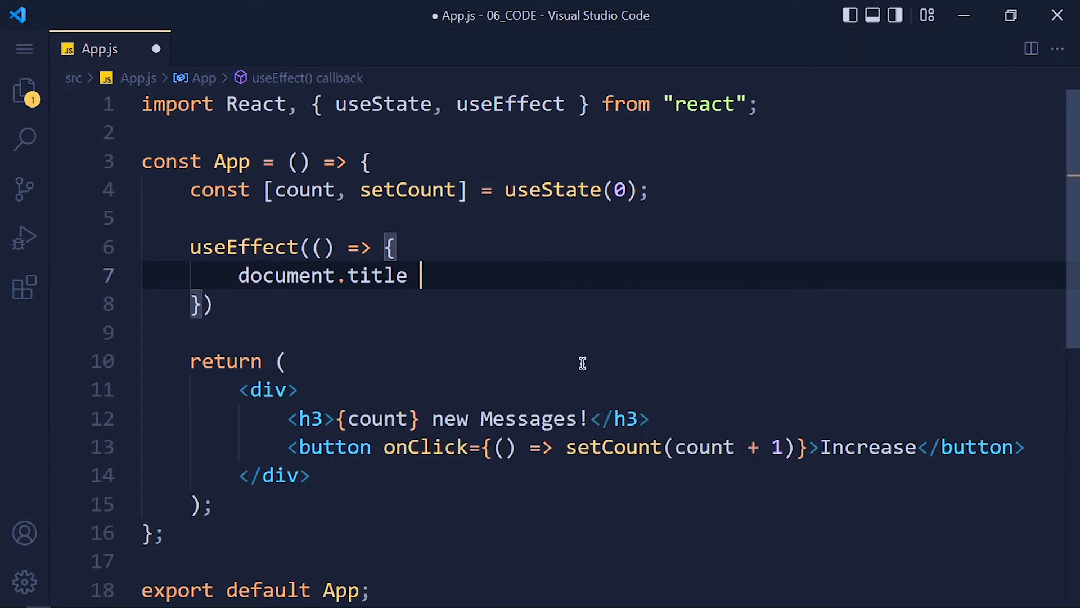
type("= `")
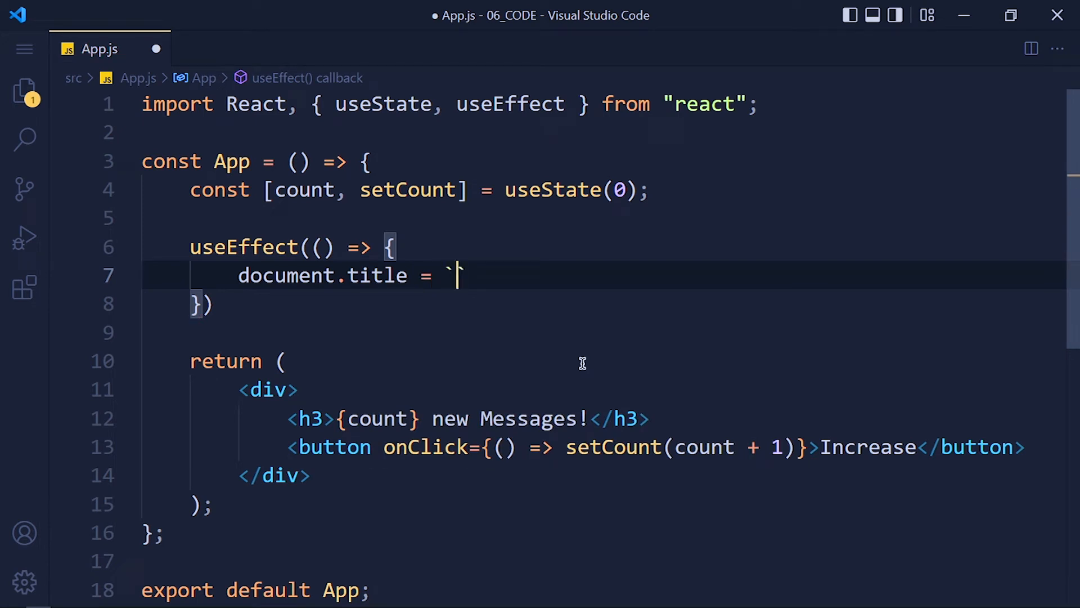
type("${count} new message")
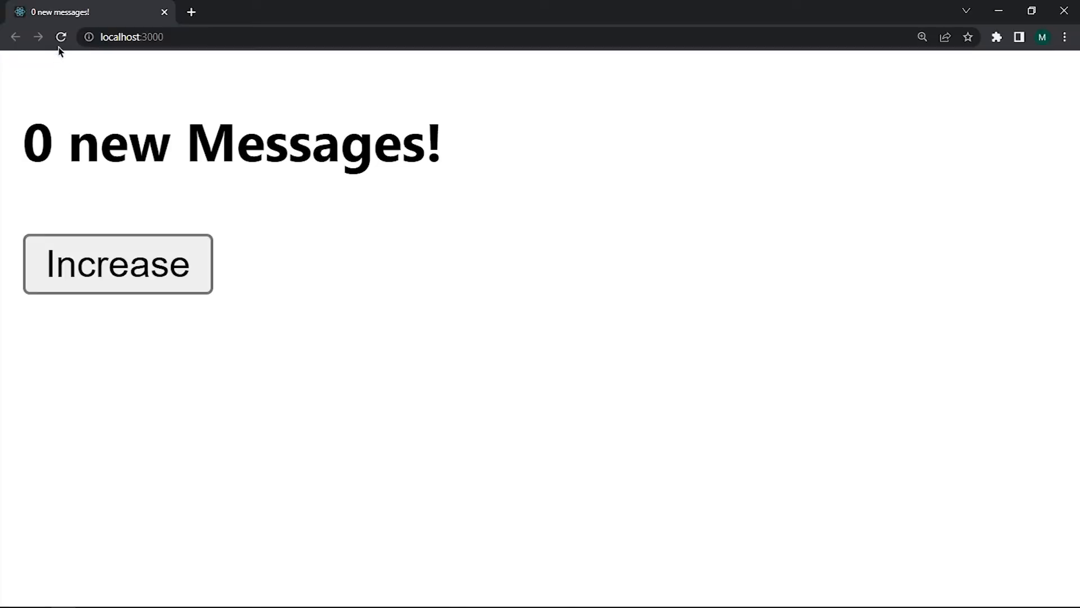
mouse_move(192, 206)
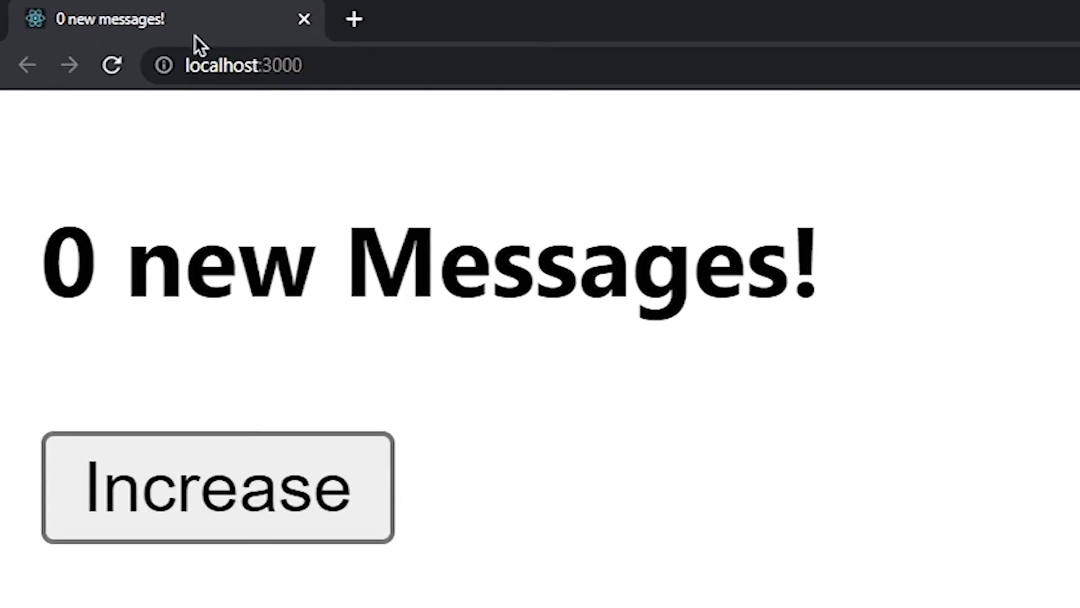
mouse_move(135, 38)
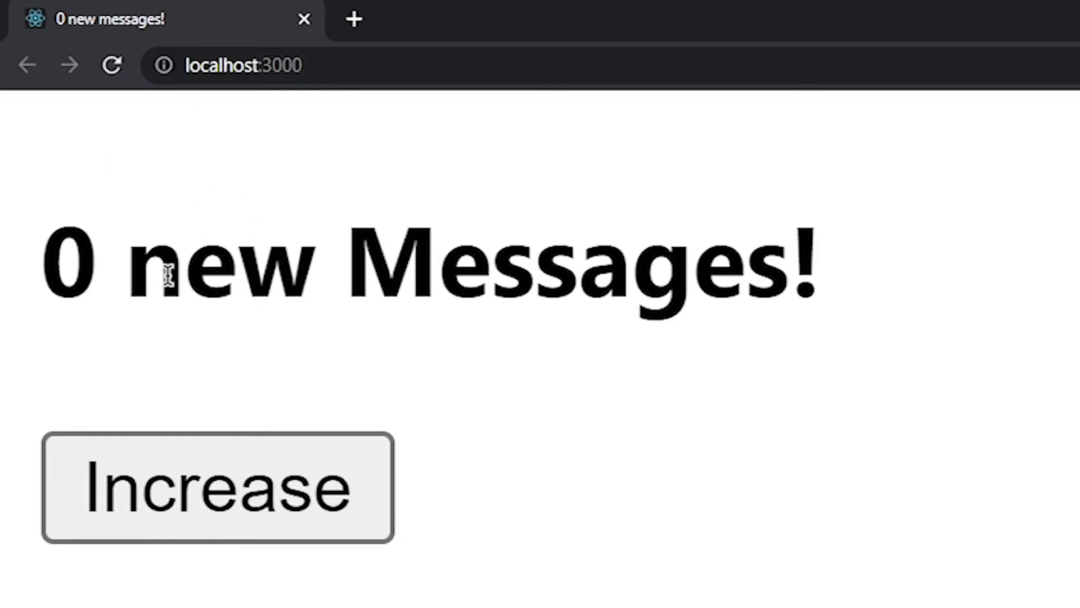
Step: Click Increase until the count and tab title reach 3 new messages
left_click(217, 485)
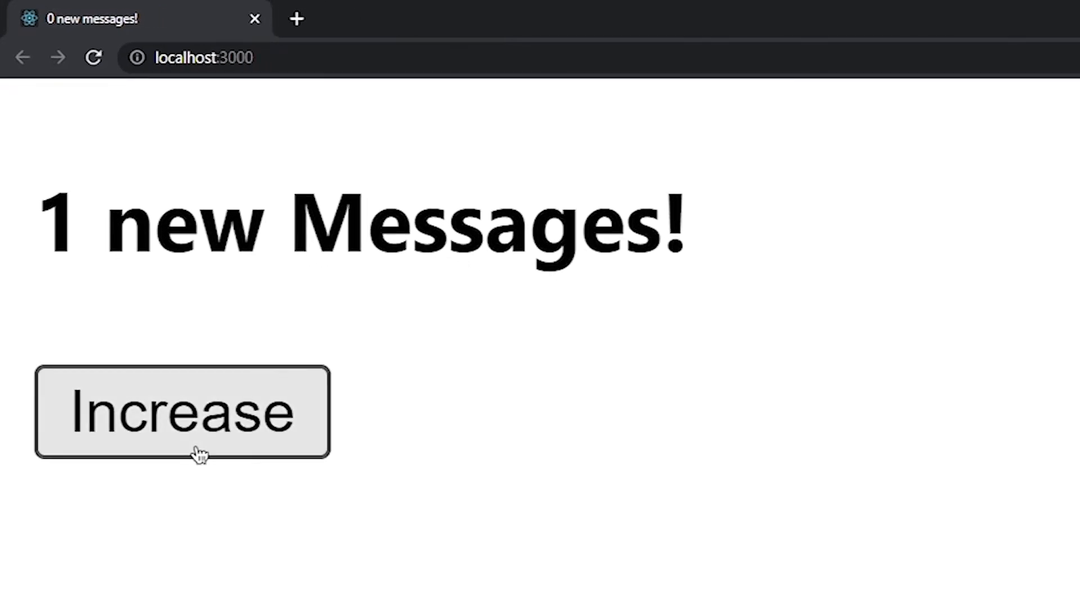
left_click(182, 411)
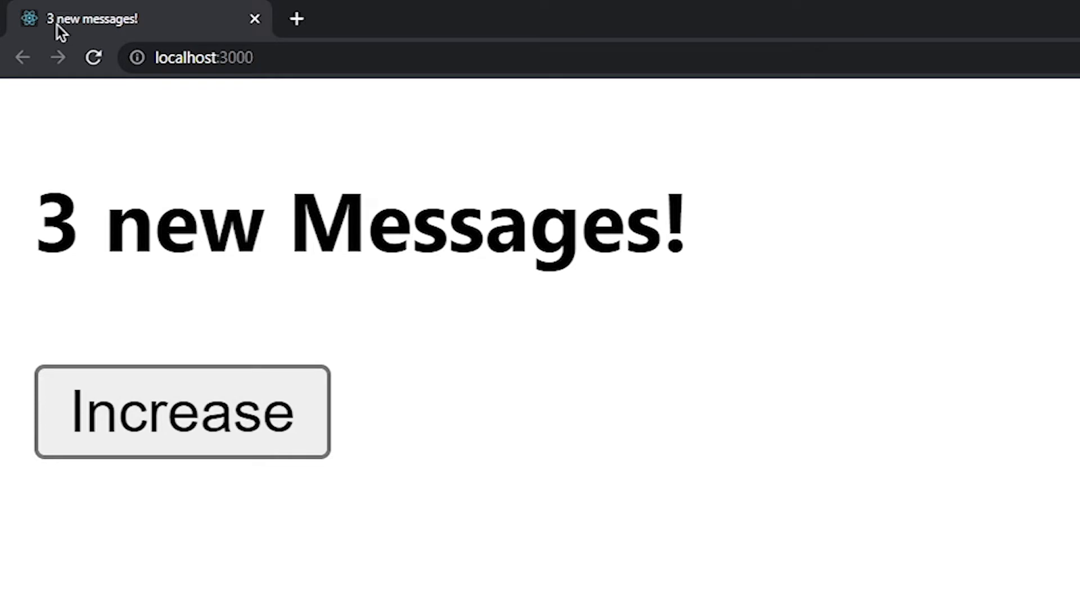
mouse_move(108, 153)
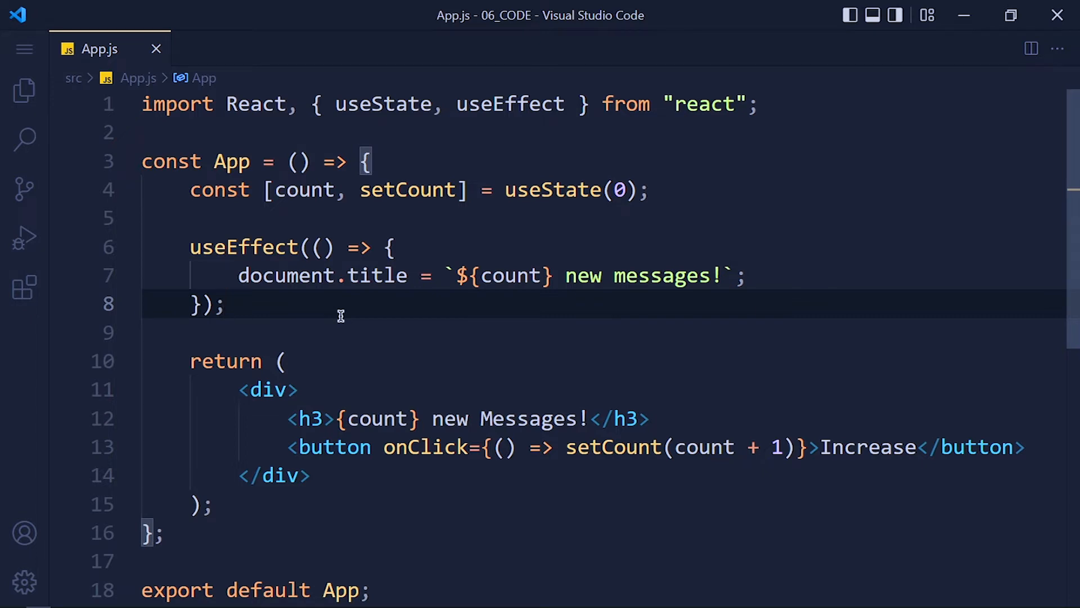
mouse_move(230, 161)
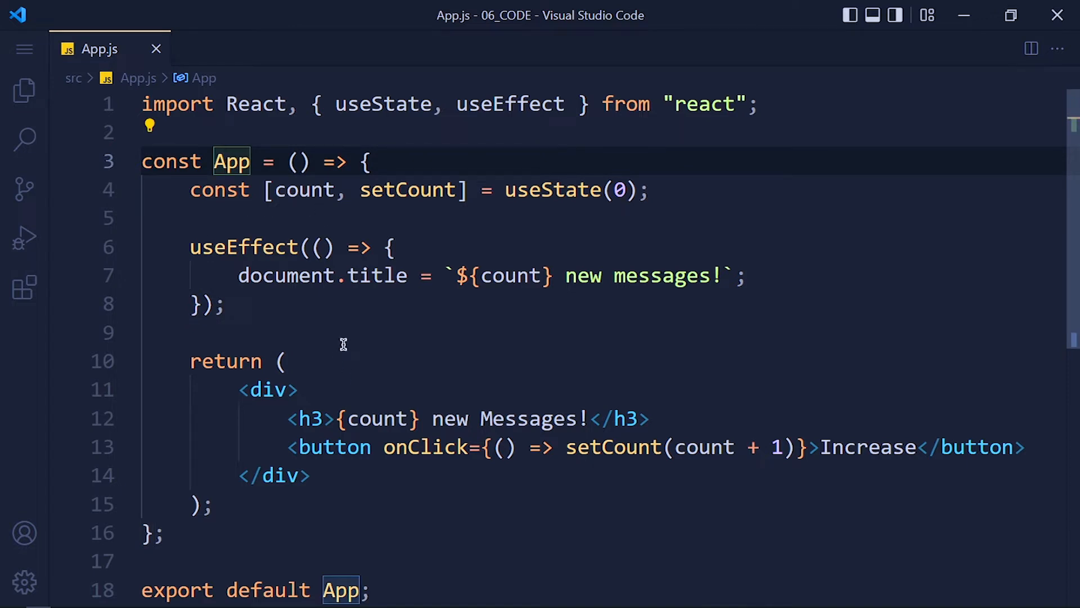
mouse_move(289, 308)
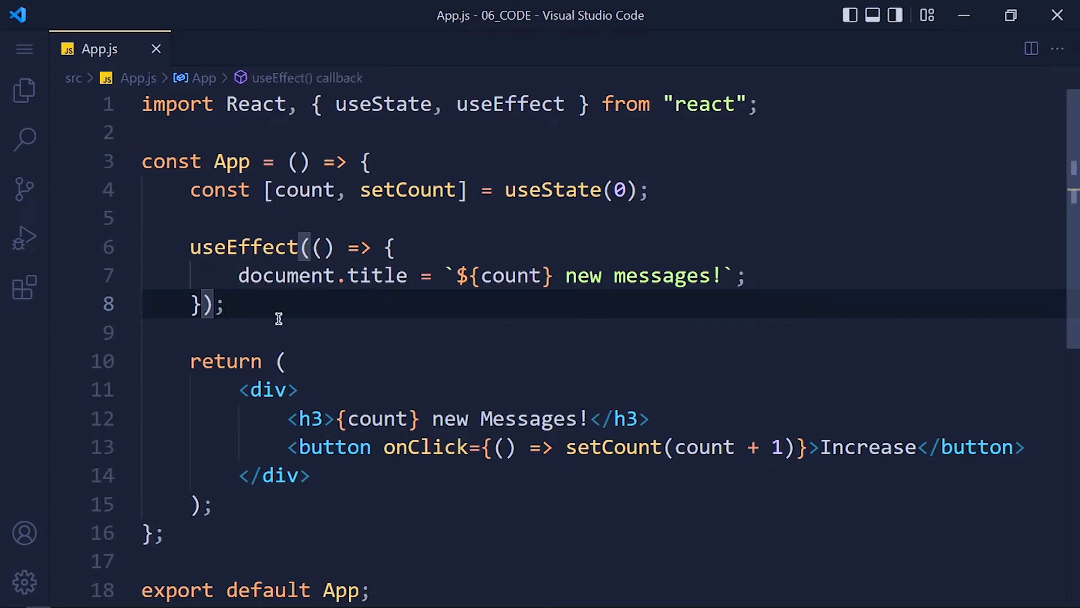
Step: Add an empty [] dependency array to the useEffect and save App.js
type(", []")
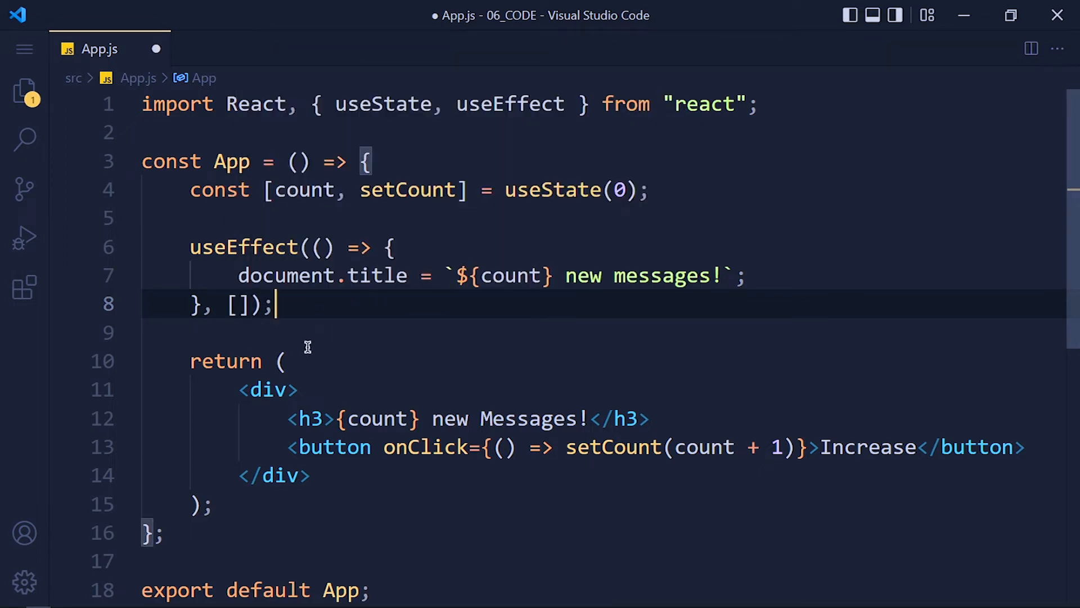
key("ctrl+s")
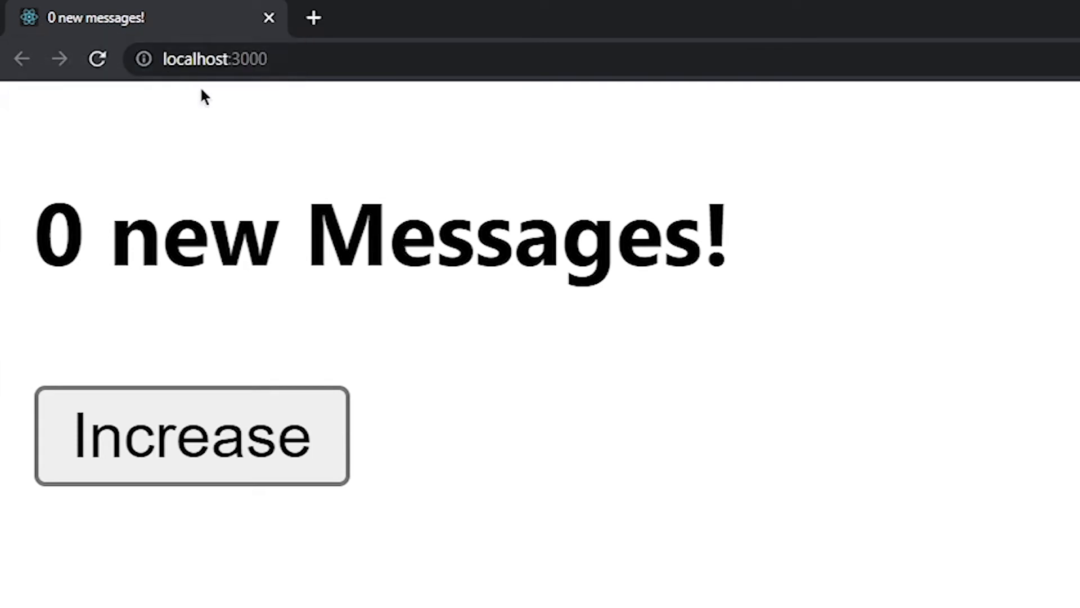
mouse_move(214, 458)
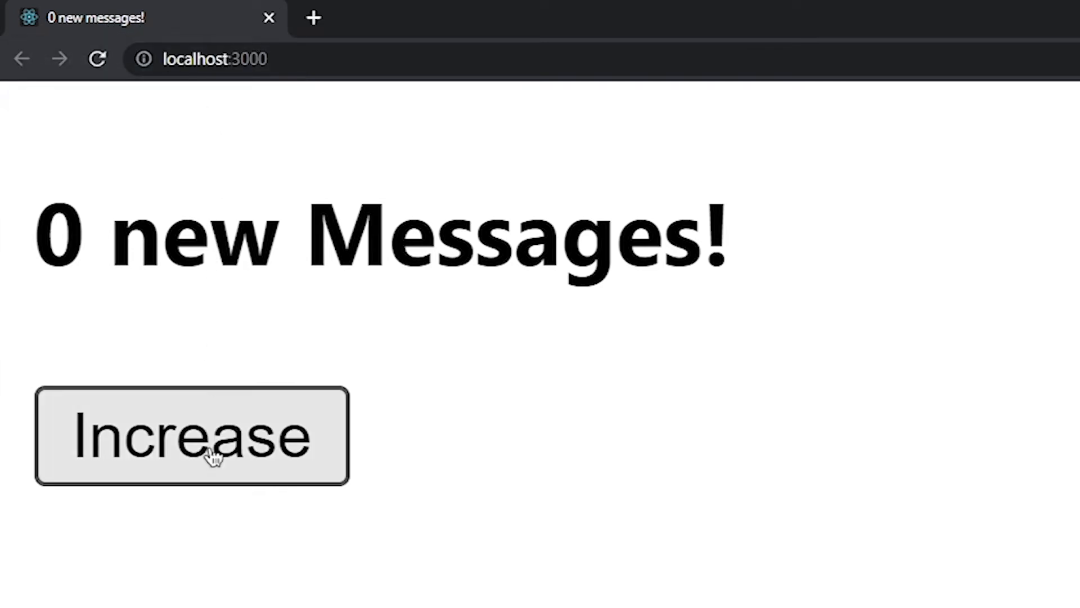
Step: Click Increase on the reloaded page to see if the title still updates
left_click(193, 435)
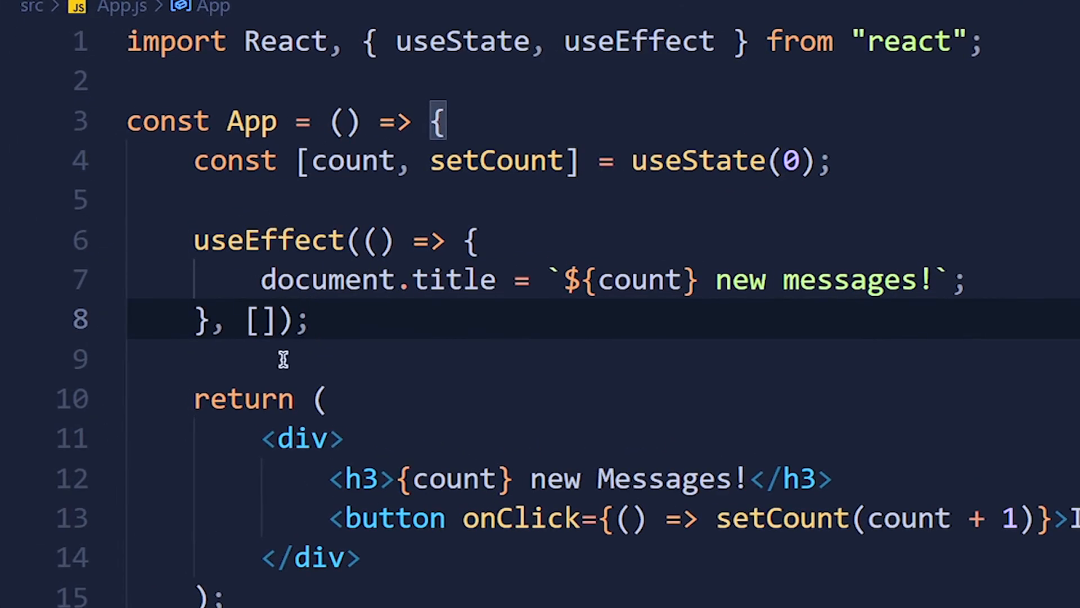
mouse_move(297, 324)
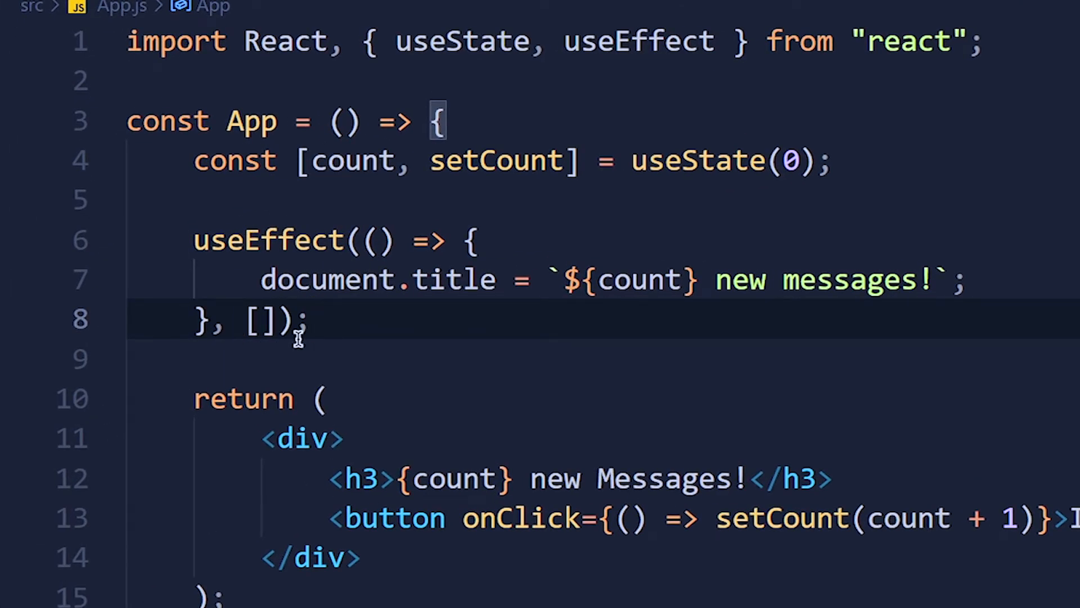
mouse_move(380, 326)
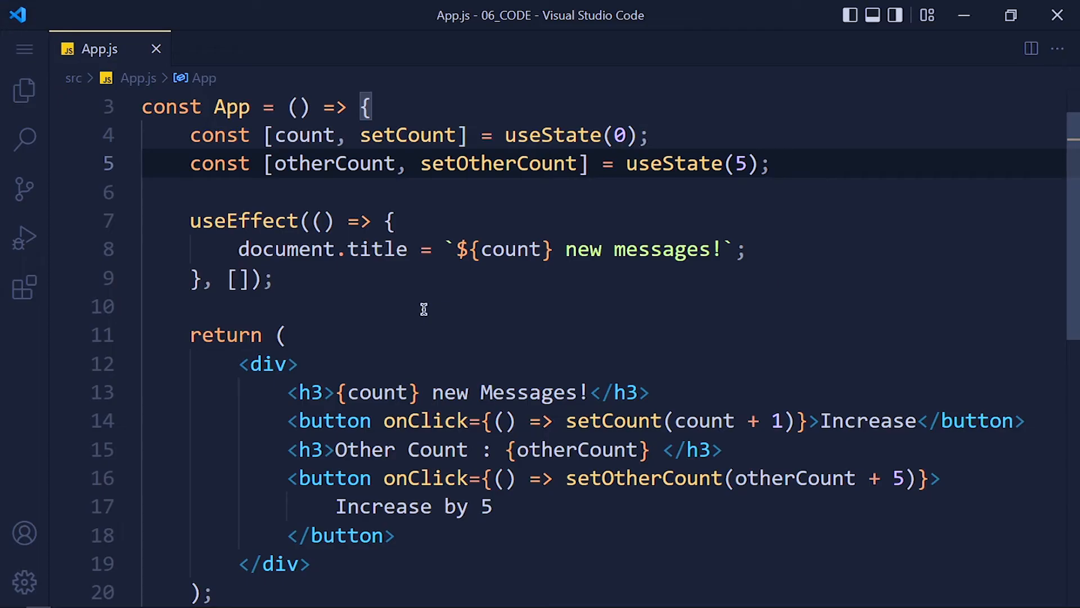
mouse_move(187, 167)
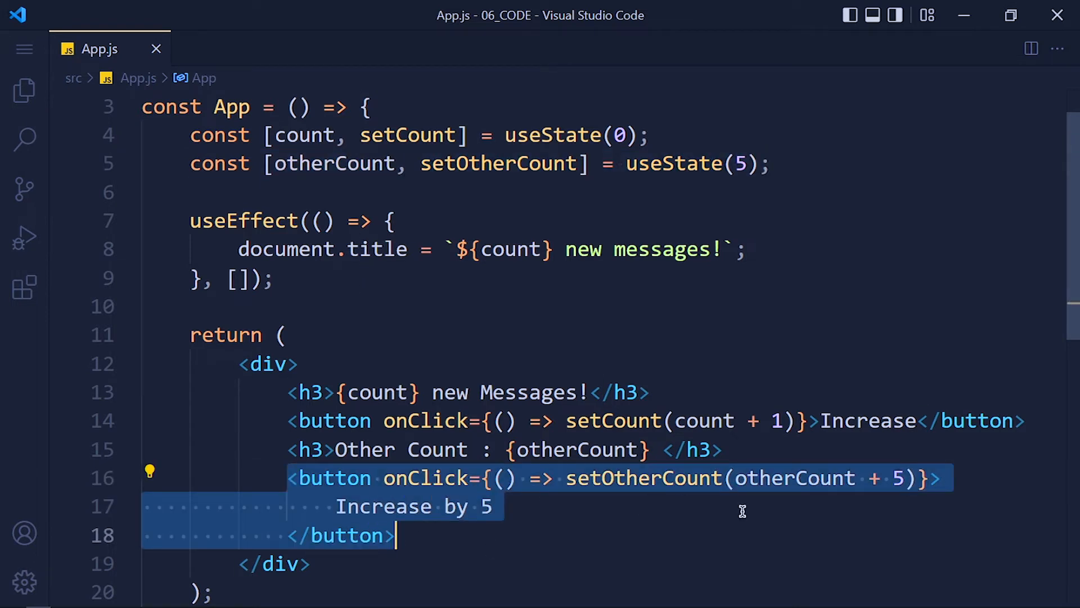
Step: Make the title use ${otherCount} with [otherCount] as the dependency, and save
left_click(549, 534)
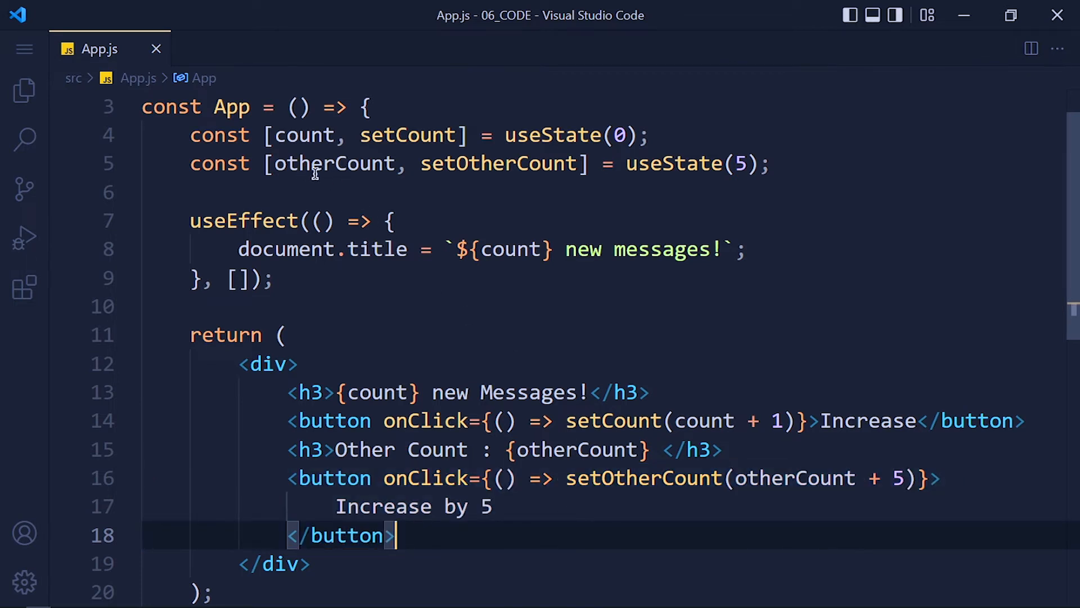
mouse_move(335, 187)
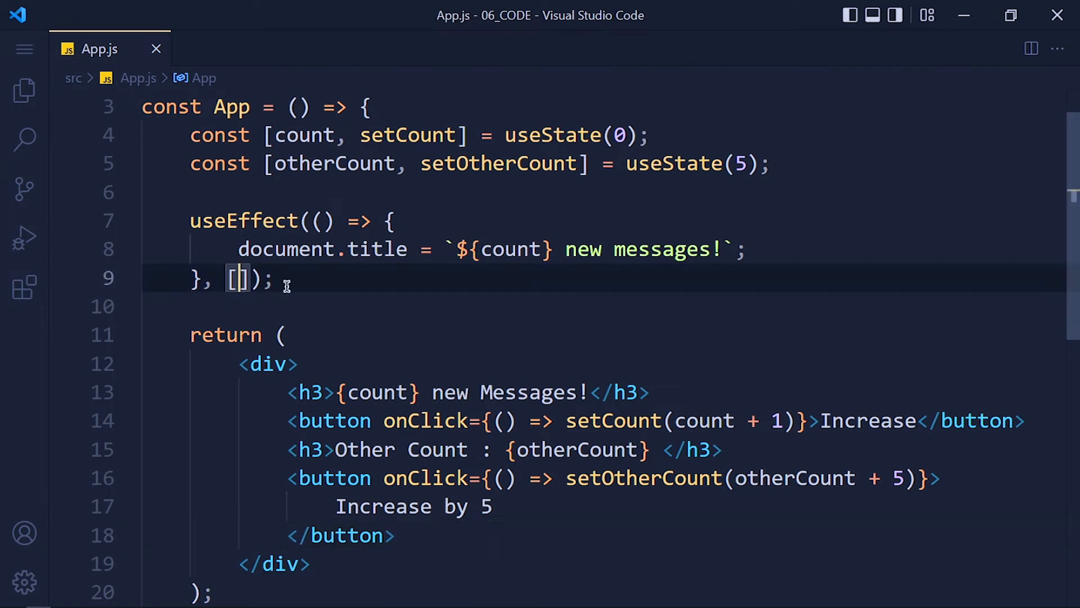
type("otherCount")
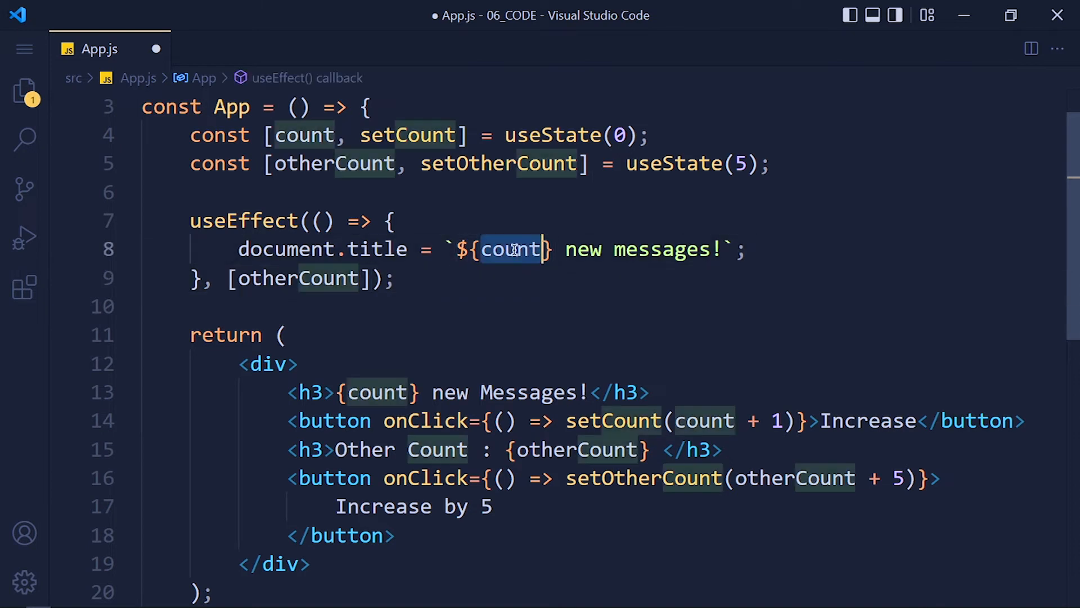
type("otherCount")
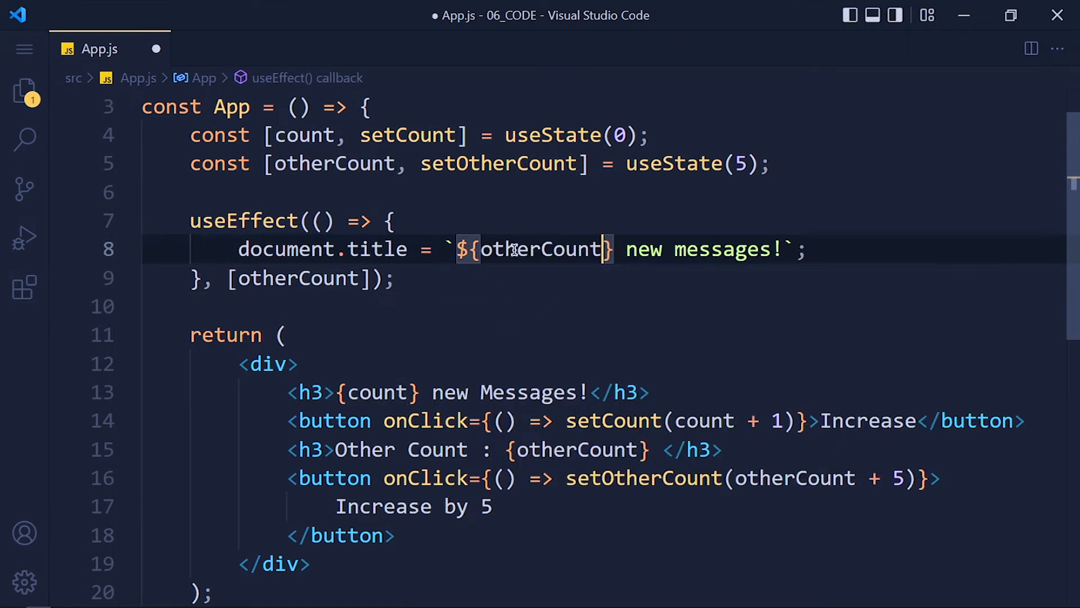
key("ctrl+s")
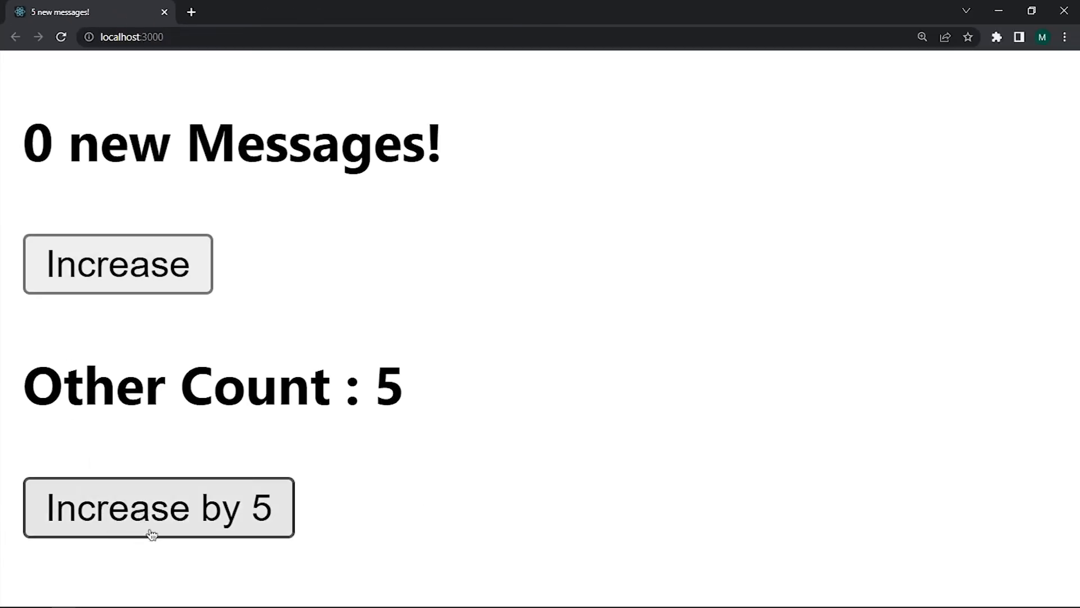
Step: Click Increase by 5 and Increase in Chrome to test the title updates
left_click(159, 507)
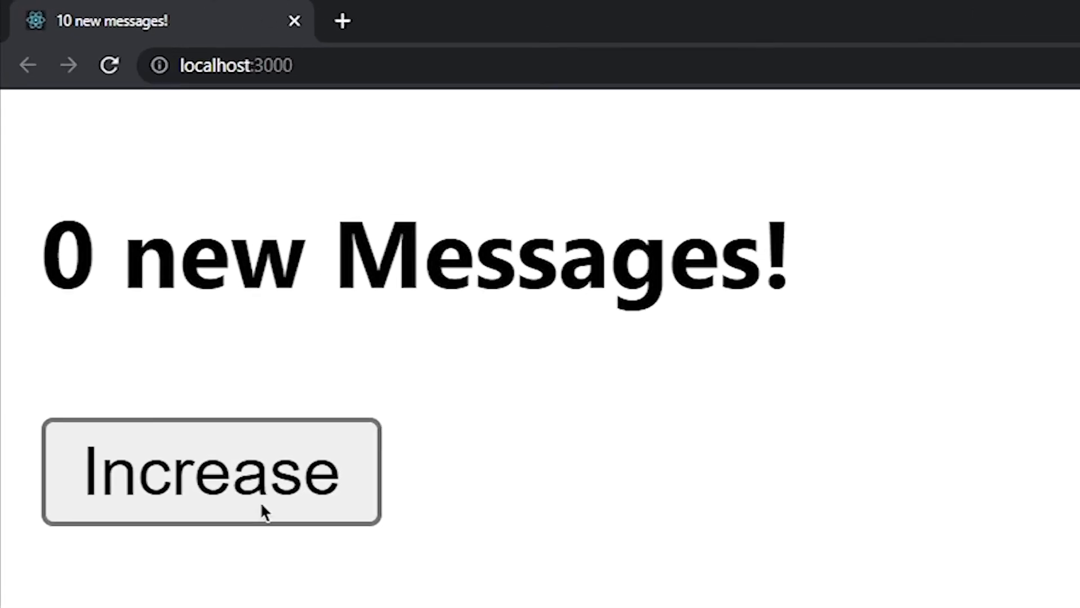
mouse_move(83, 41)
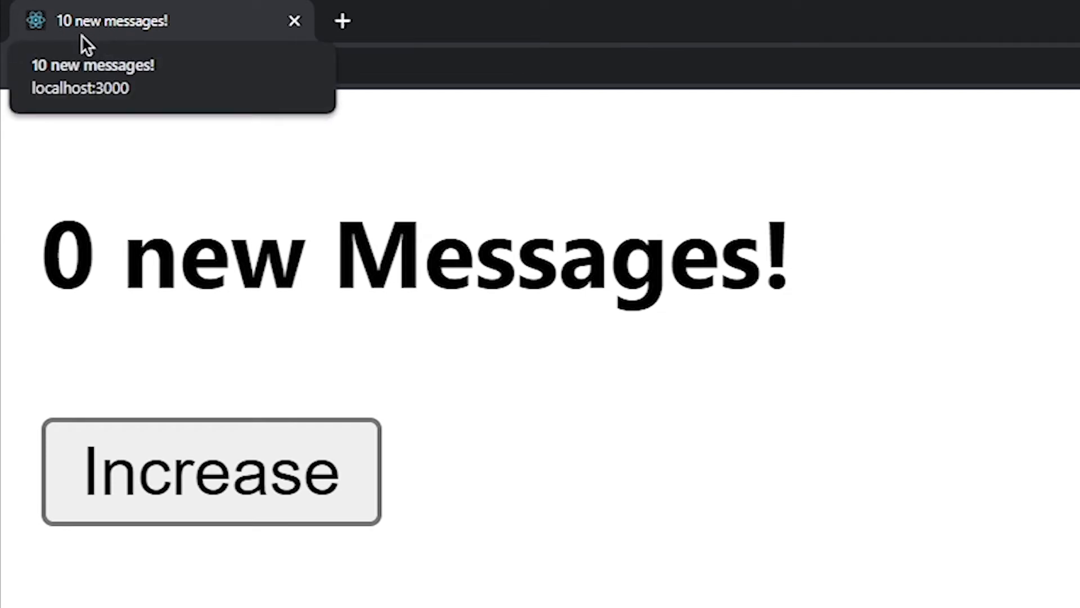
left_click(210, 472)
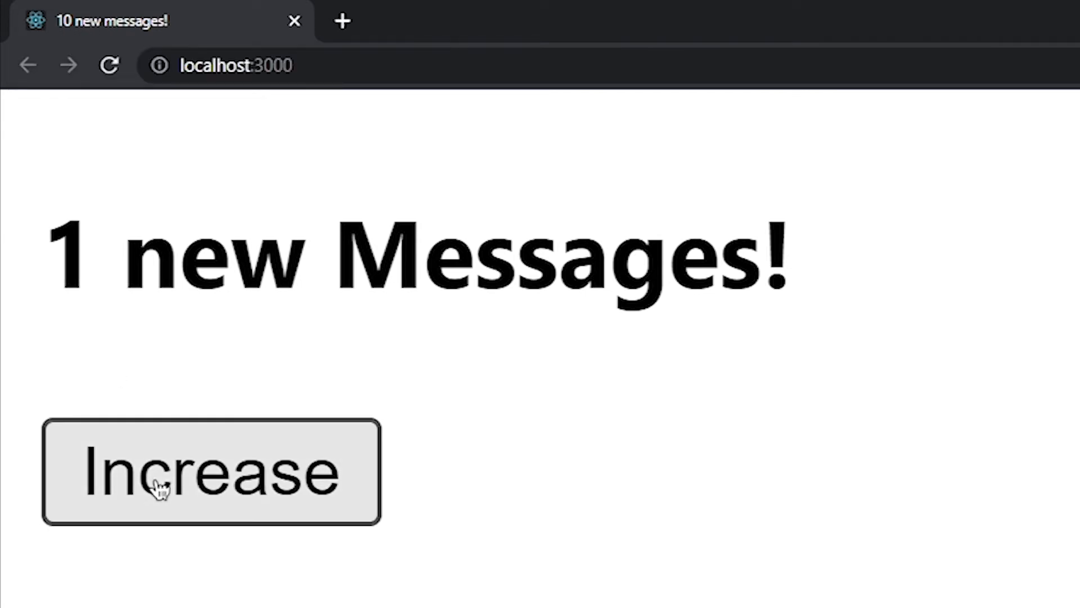
left_click(211, 472)
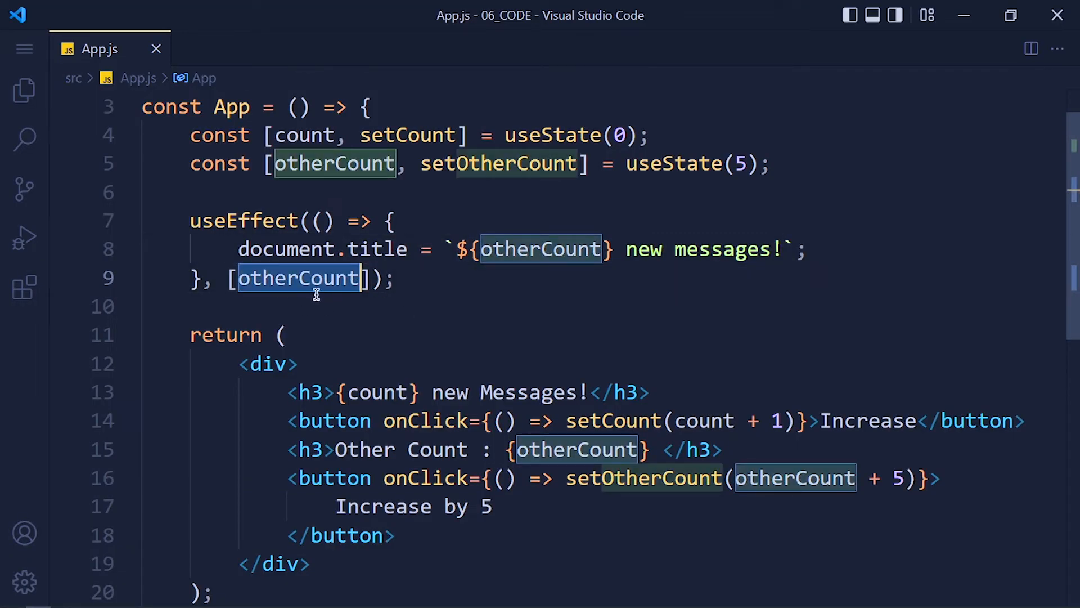
left_click(347, 306)
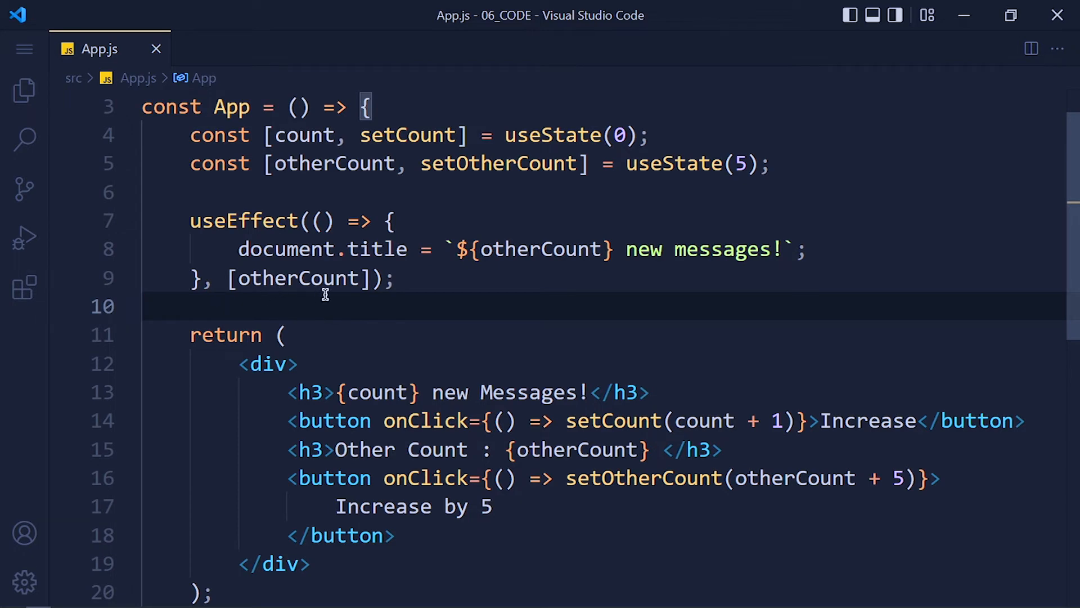
type(",")
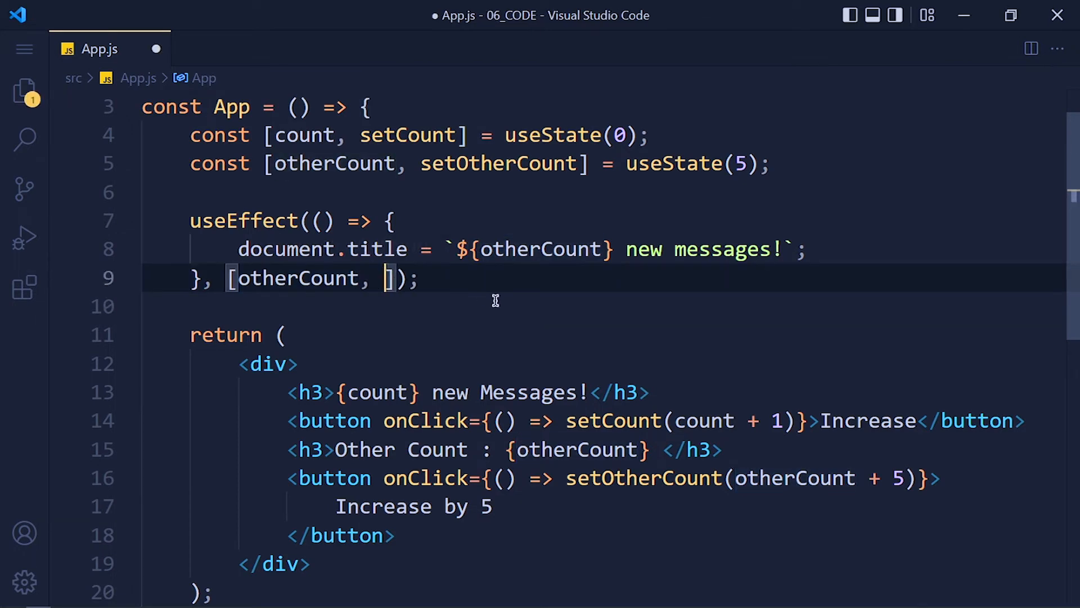
type("count, ...")
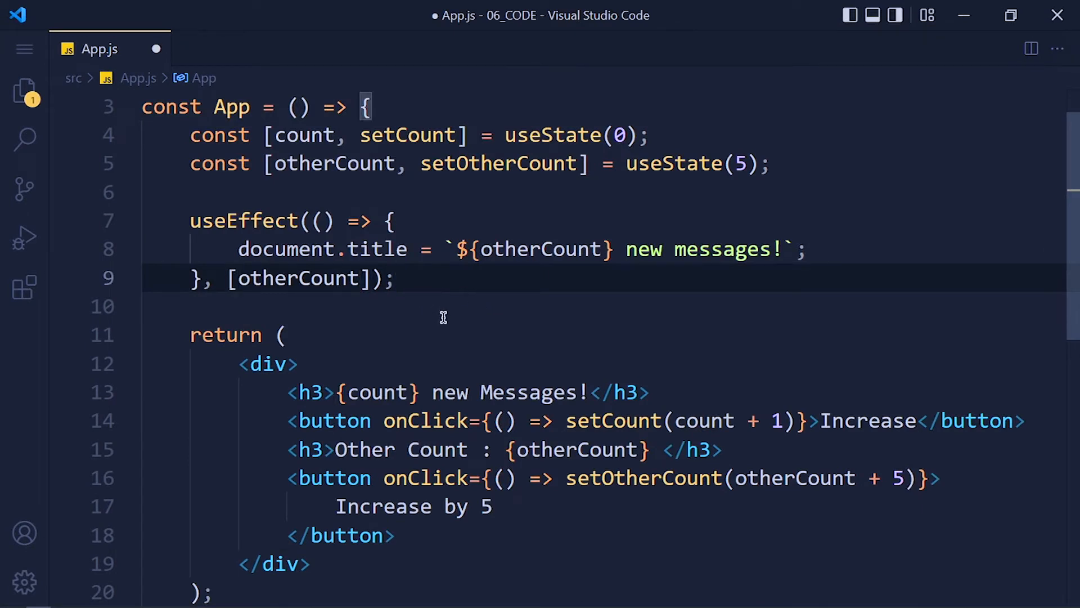
key("ctrl+s")
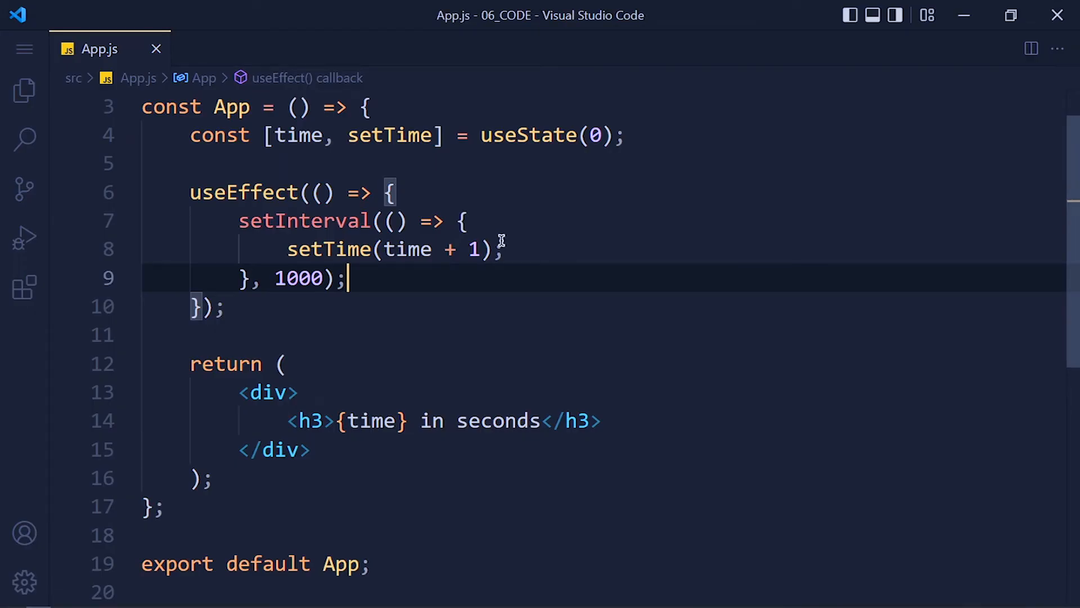
mouse_move(503, 241)
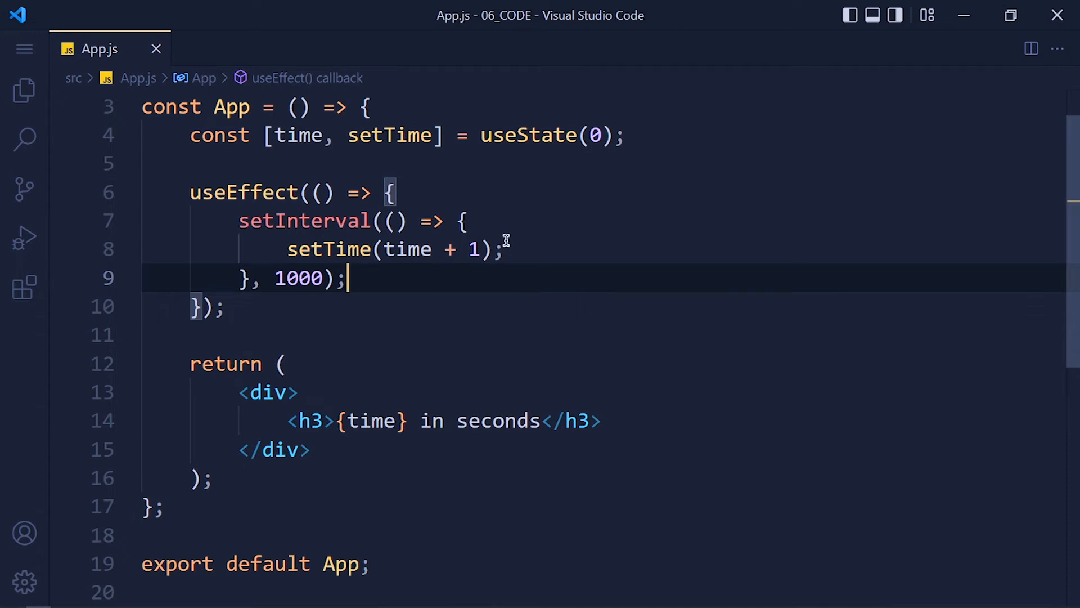
Step: Add a cleanup return () => { cleanInterval(timer) } inside the useEffect
type("return")
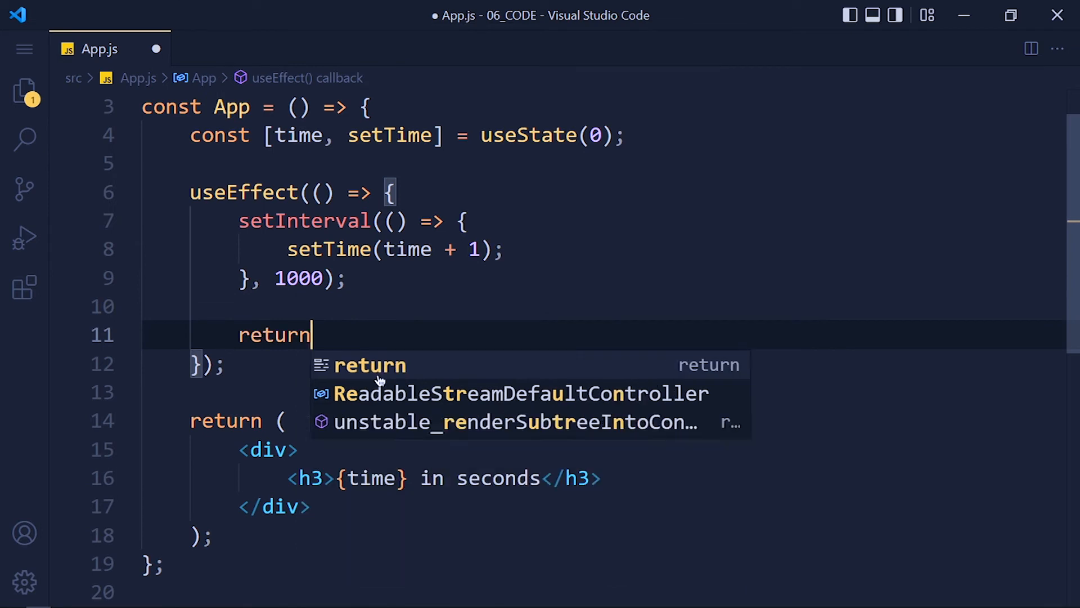
type("() => {")
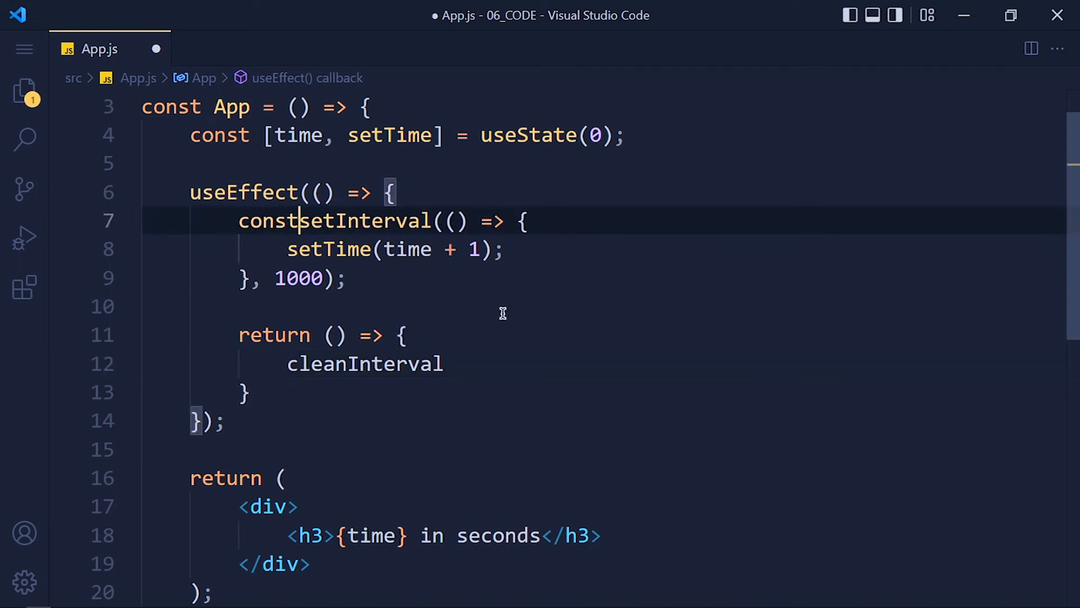
type("timer =")
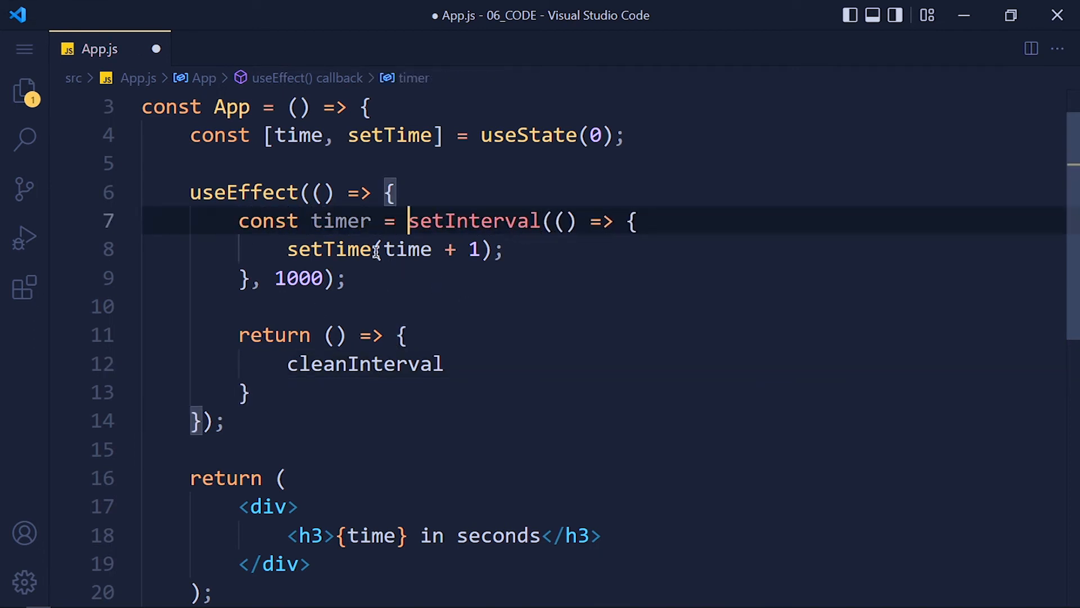
type("(timer)")
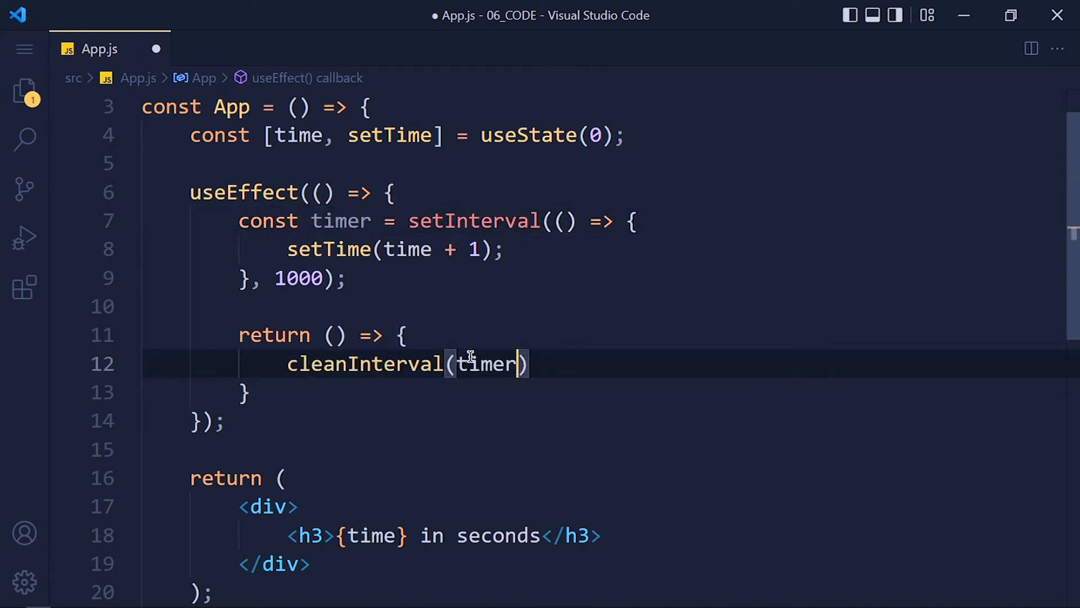
left_click(527, 364)
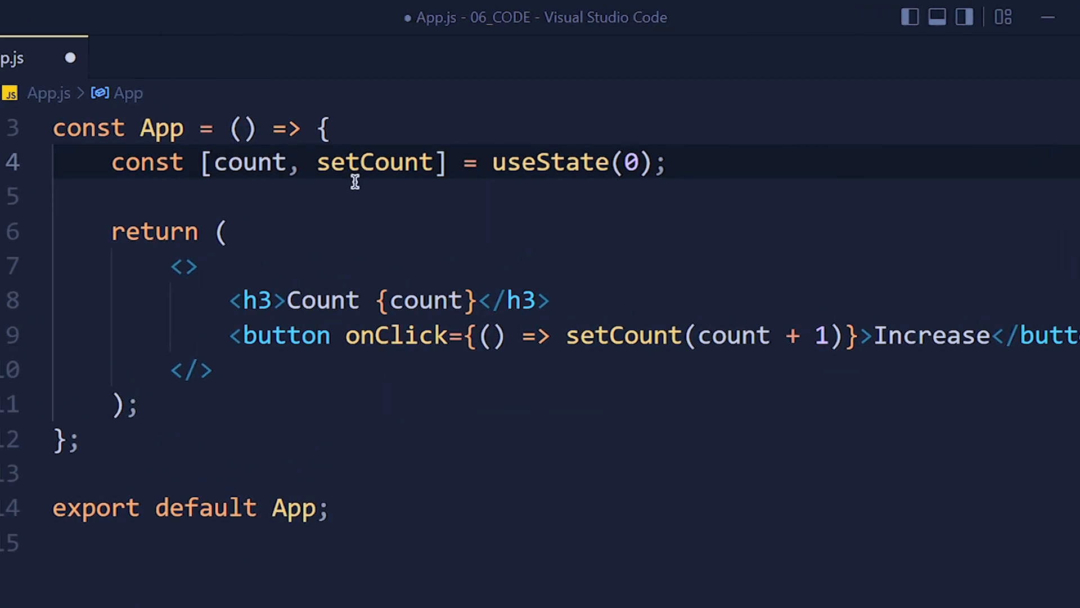
Step: Write a [count] useEffect logging 'Run useEffect' with a 'Clean up' cleanup log, and save
left_click_drag(566, 335, 858, 335)
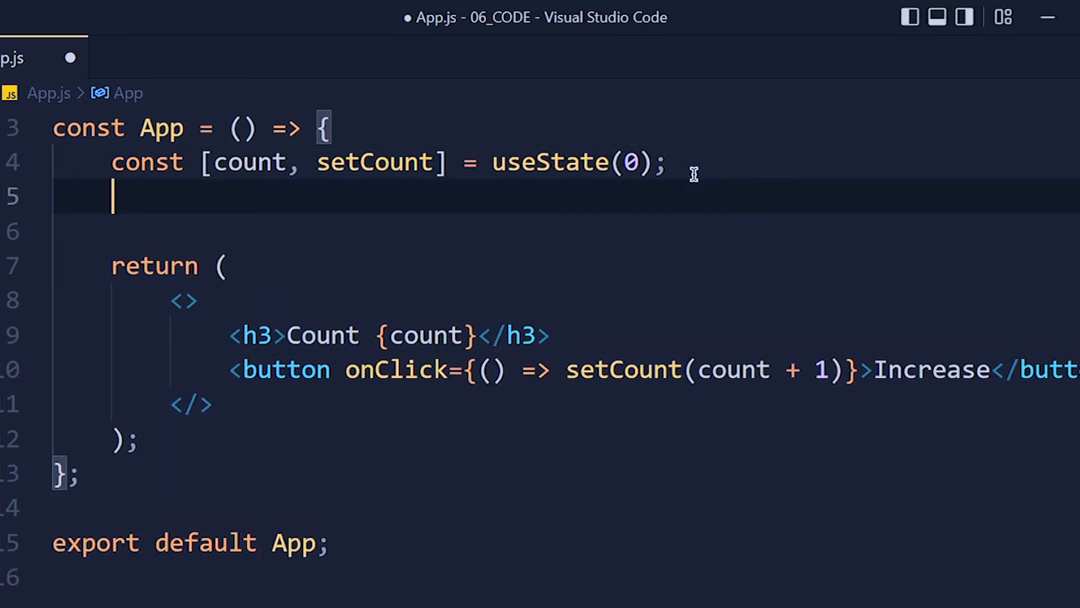
type("useEffect(() => {")
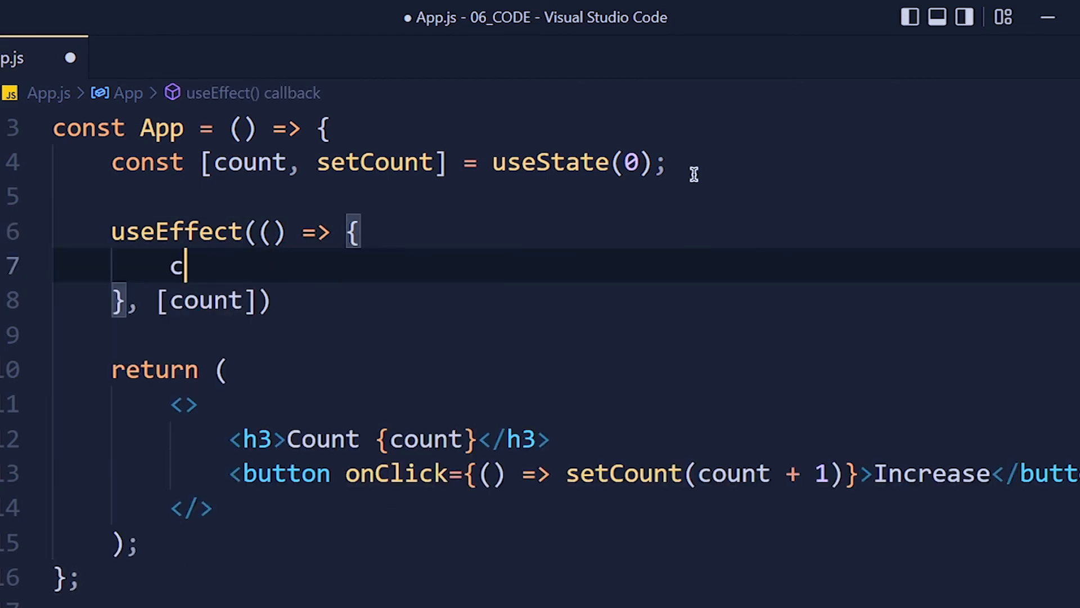
type("onsole.log('Run use'")
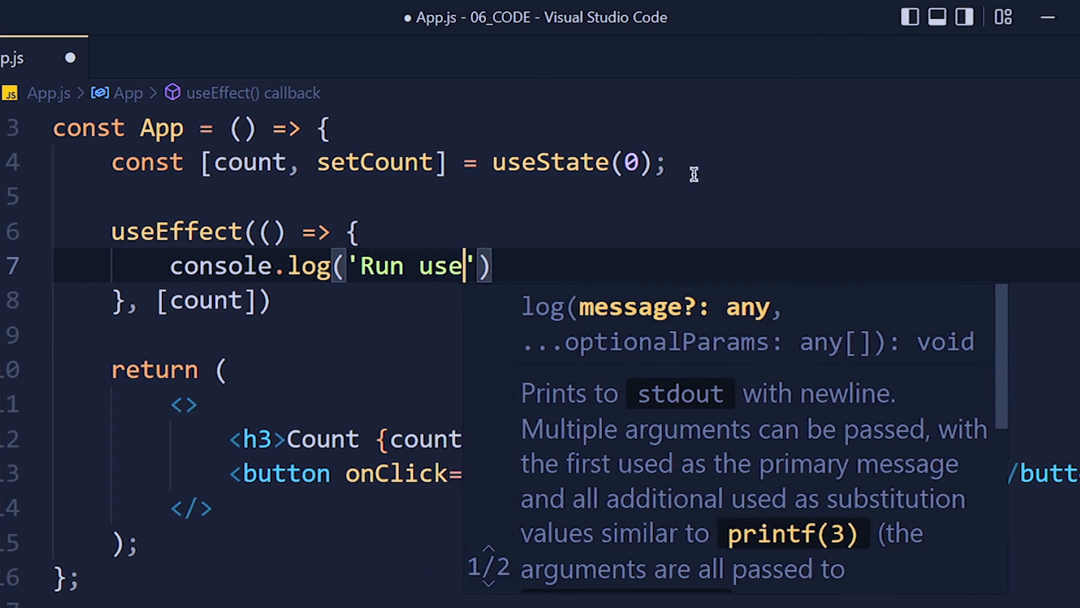
type("Effect', count")
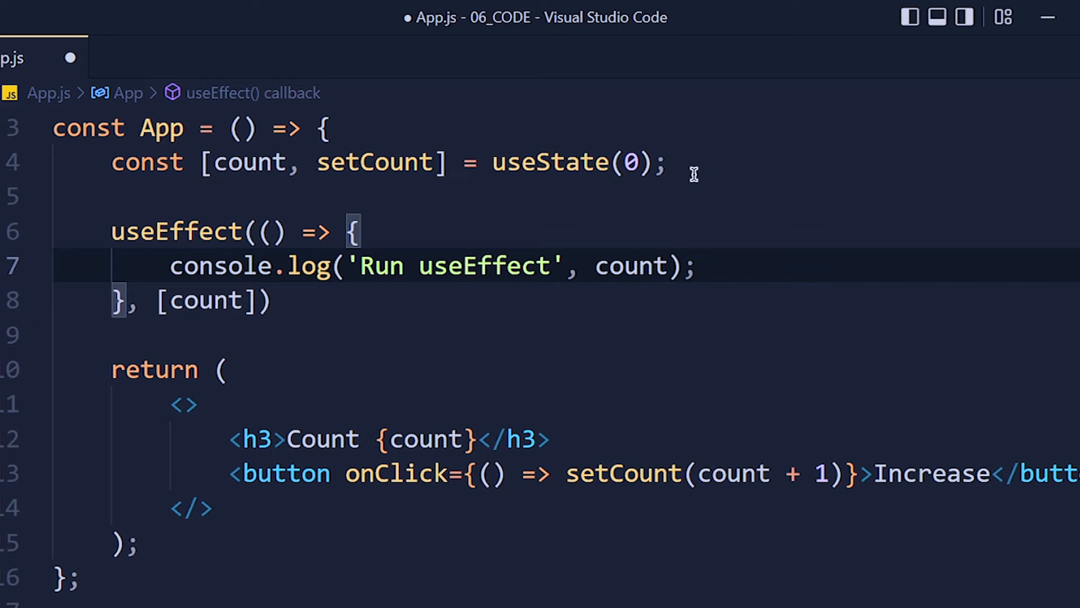
type("return")
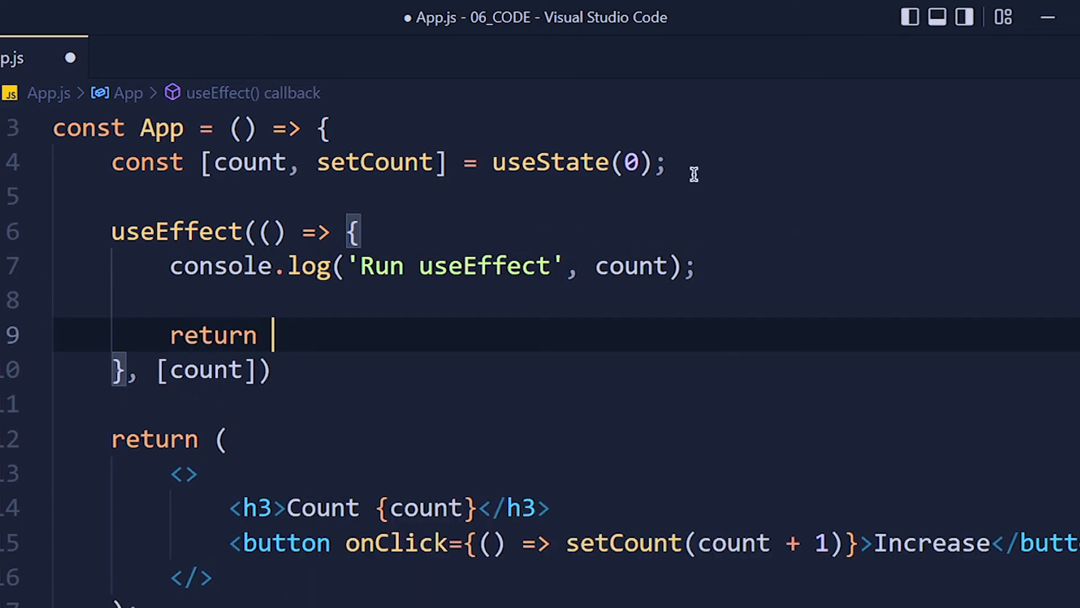
type("() => {")
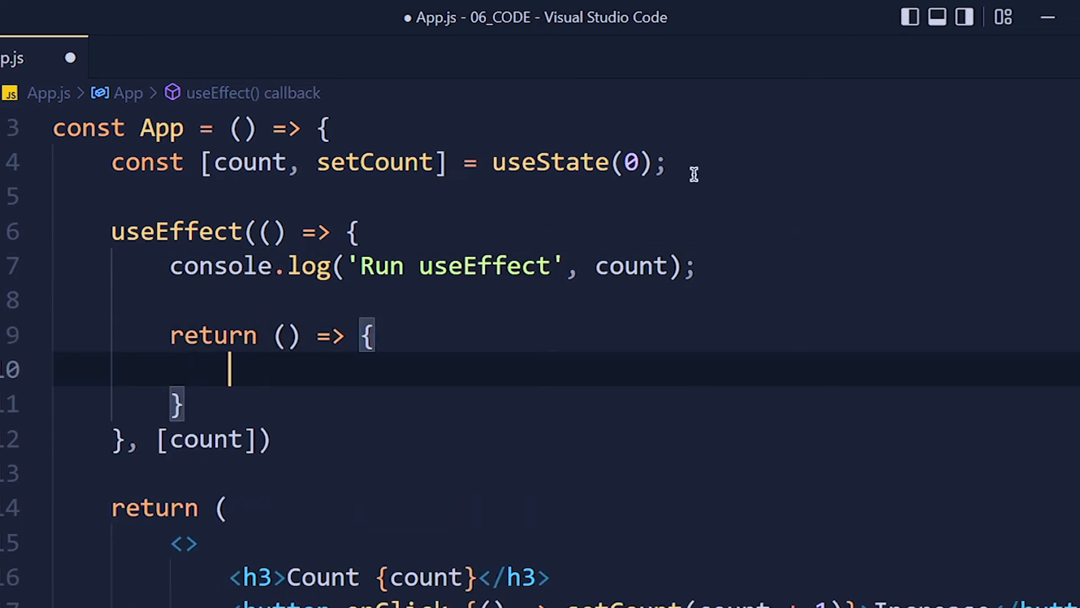
type("console.log('Clean up', count);")
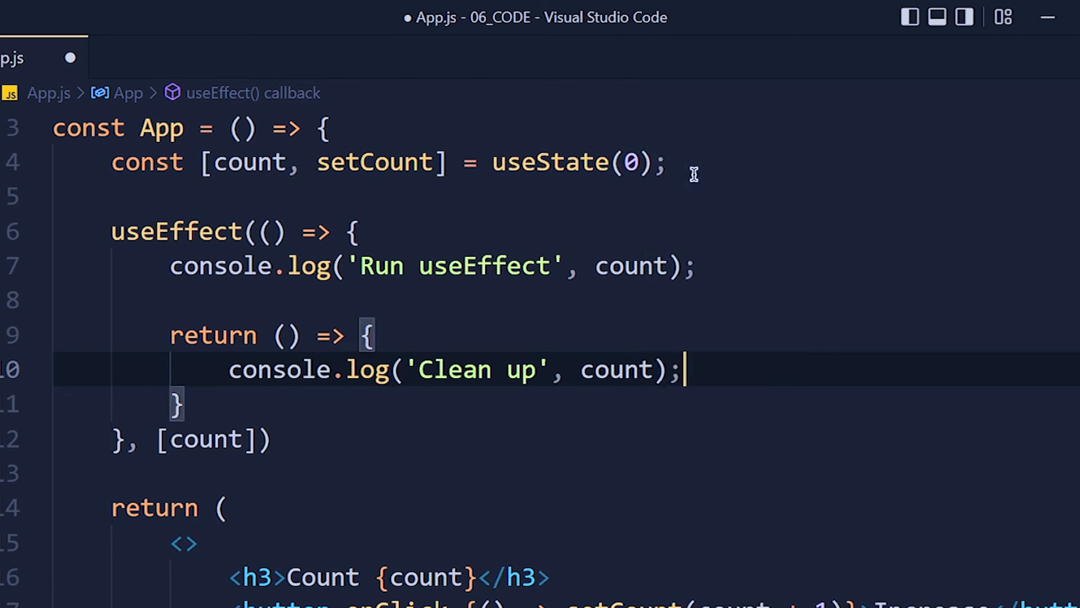
key("ctrl+s")
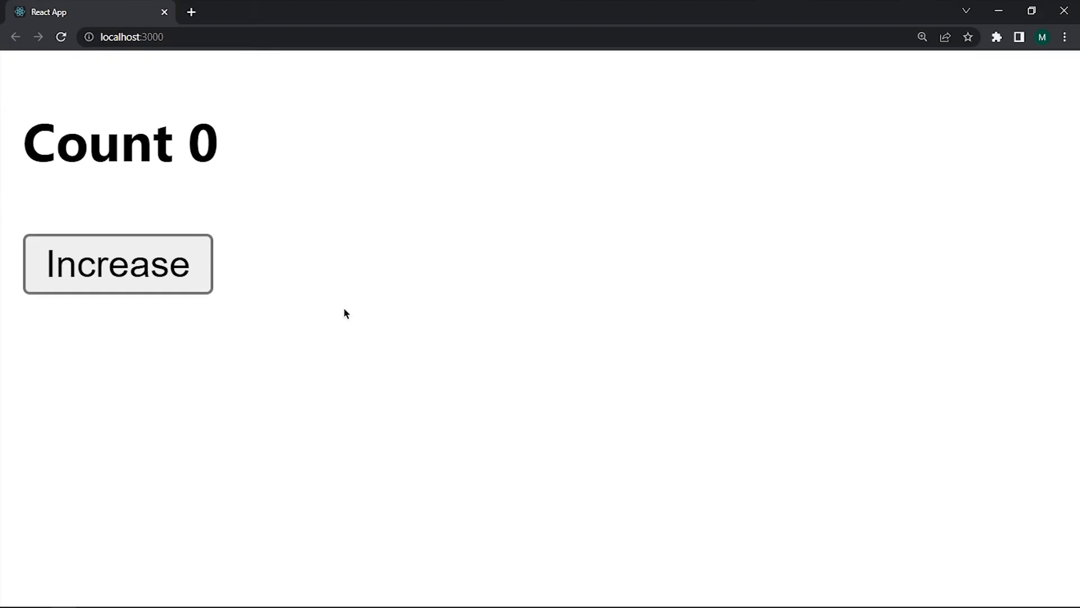
Step: Open the DevTools console with F12 and click Increase twice to log run/cleanup pairs
key("F12")
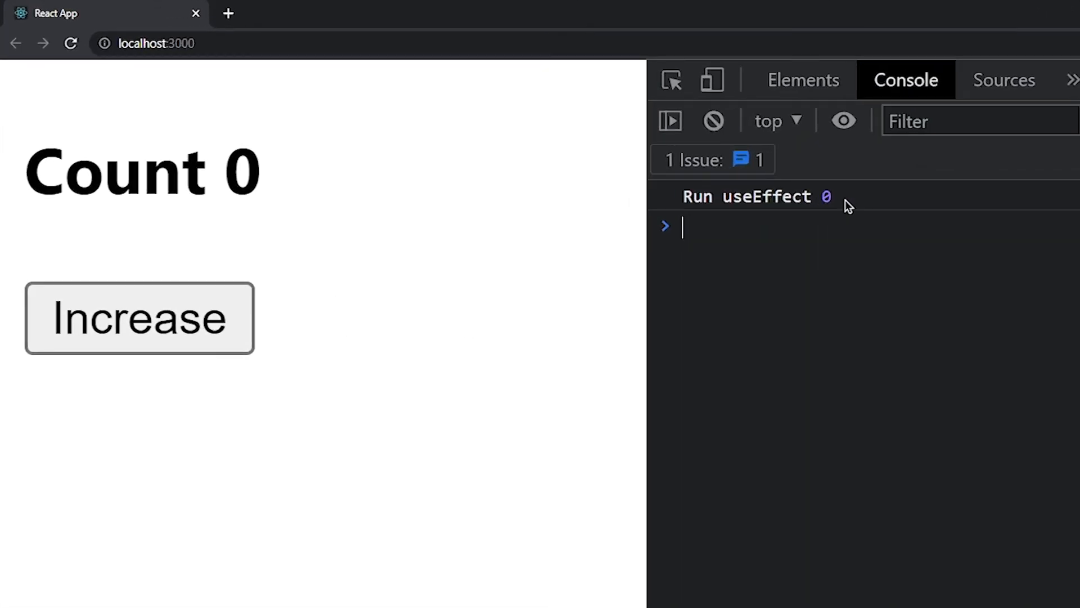
mouse_move(840, 269)
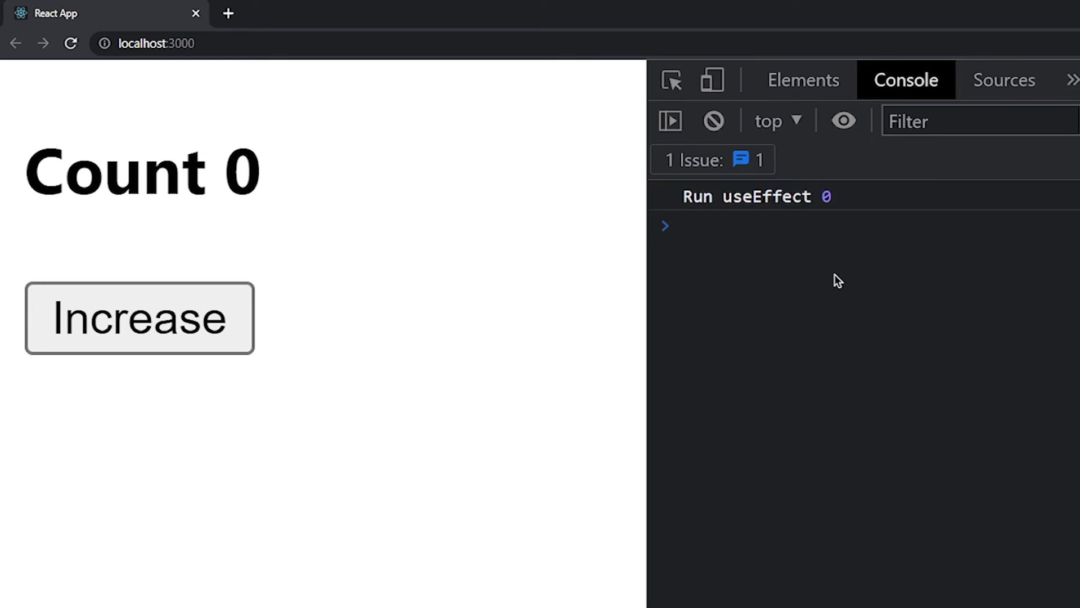
left_click(139, 317)
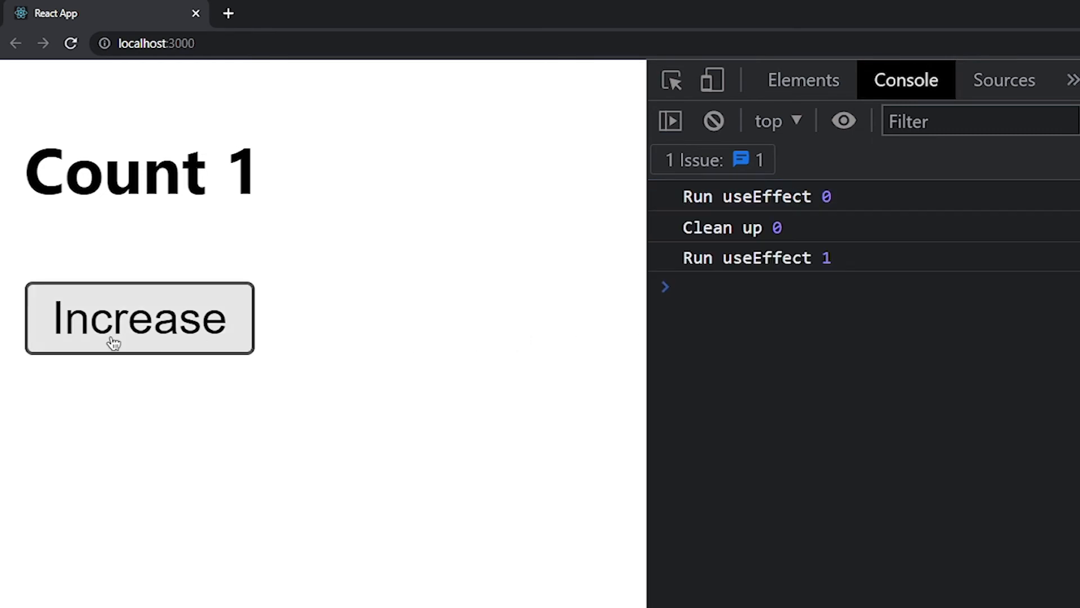
mouse_move(300, 332)
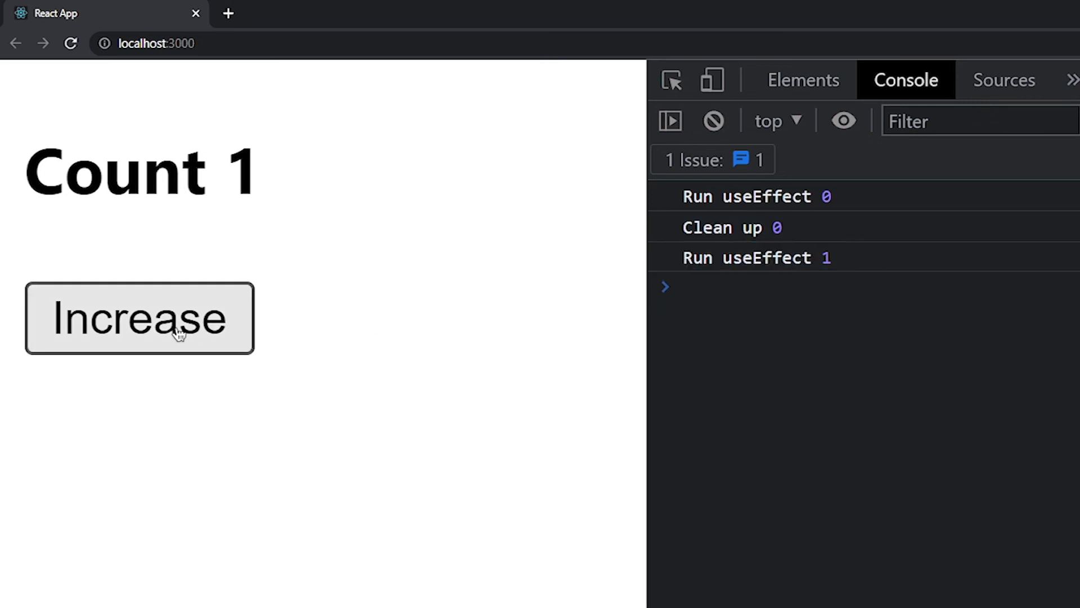
left_click(139, 318)
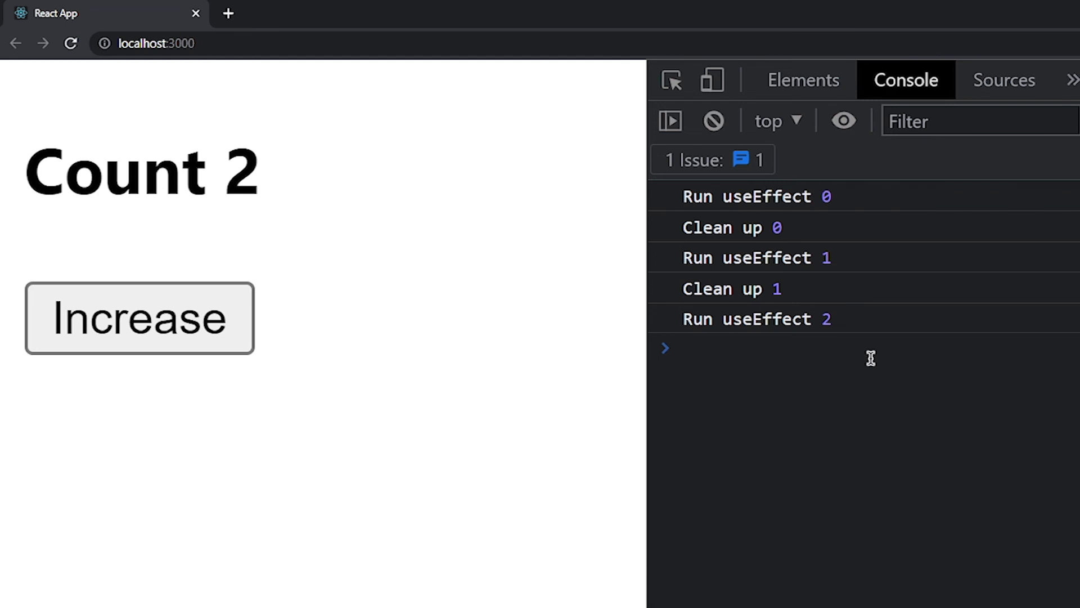
left_click(682, 348)
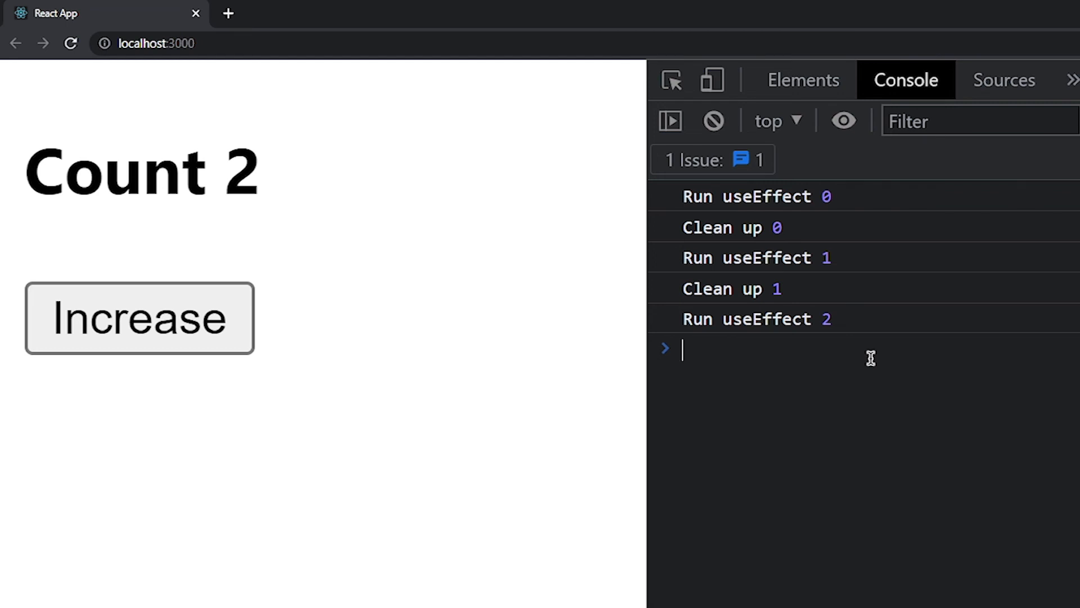